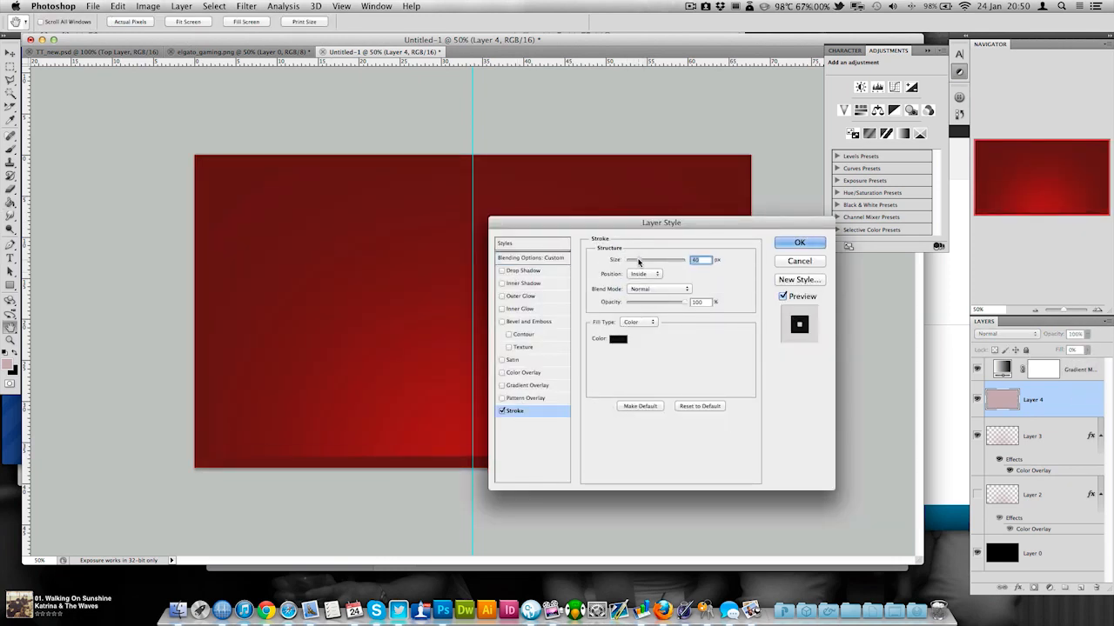
Give Layer 4 a stroke and inner shadow, group it with a mask, and add Shape 1 at 47%
left_click(523, 282)
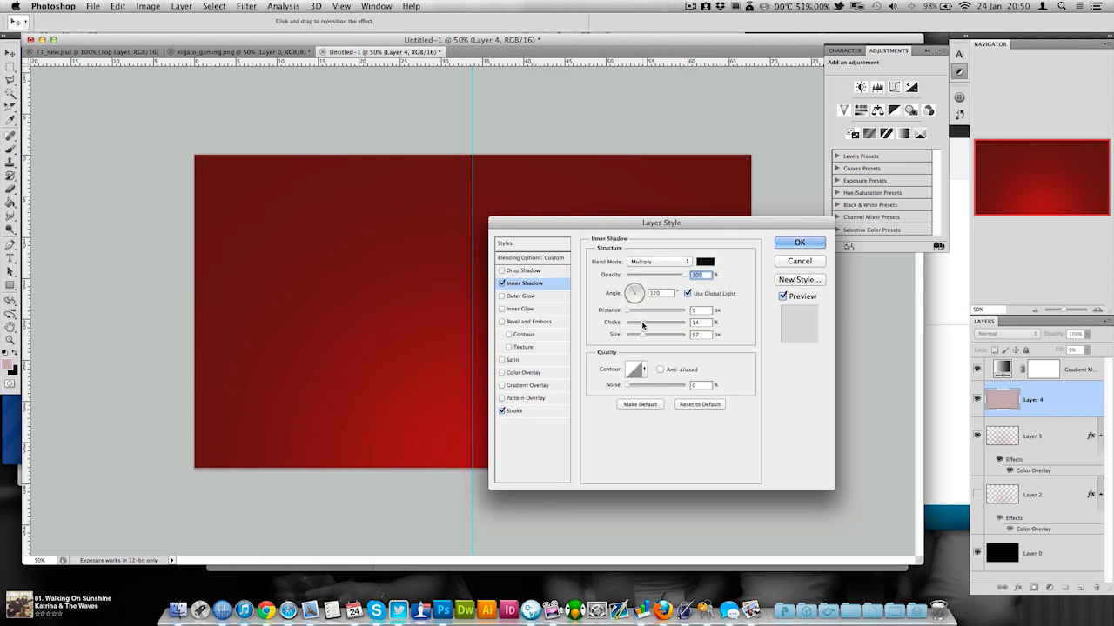
left_click(799, 242)
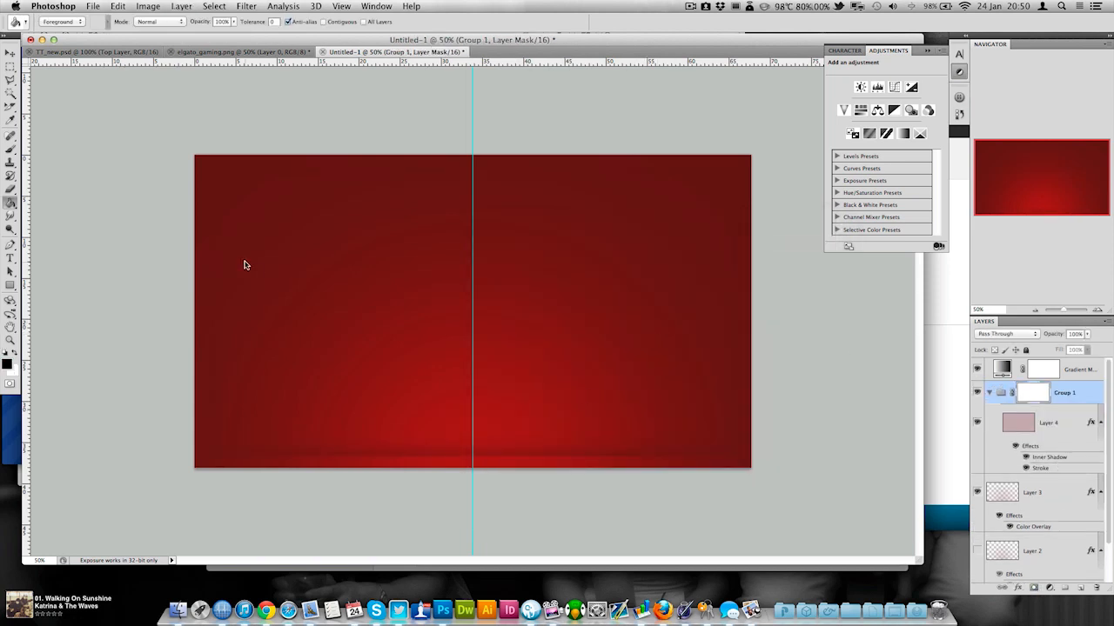
left_click(11, 202)
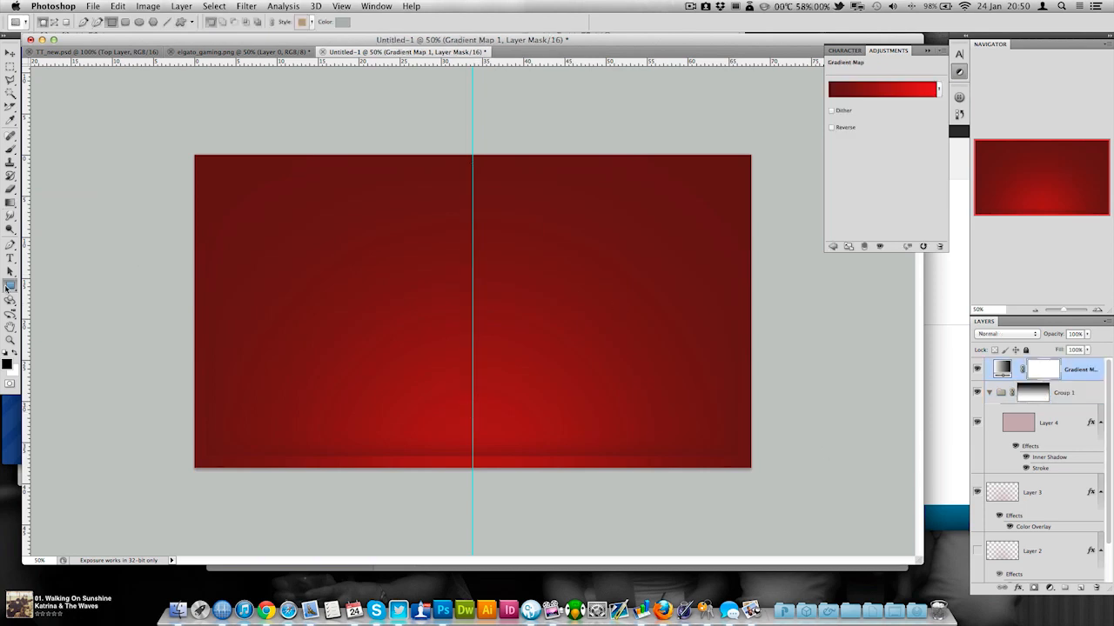
left_click_drag(174, 270, 296, 392)
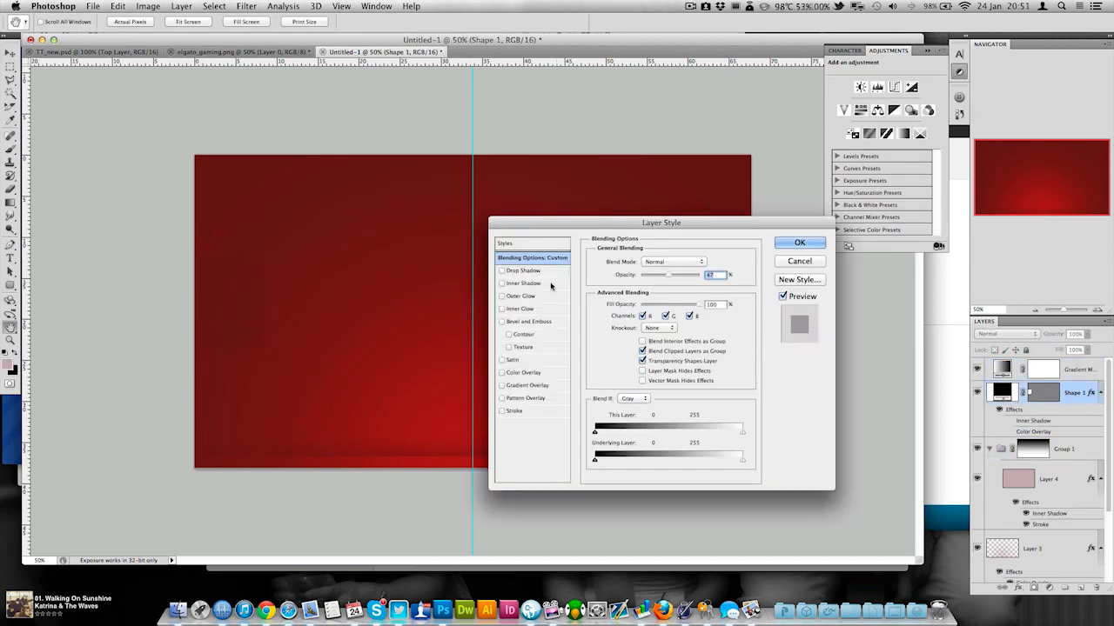
left_click(524, 283)
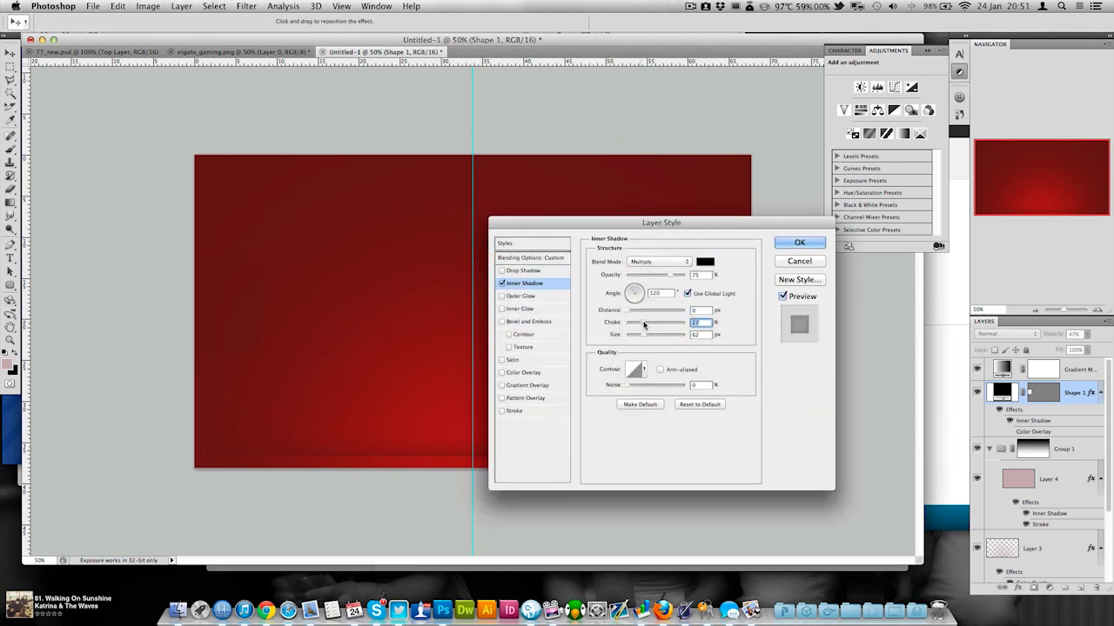
Send the Skype reply 'kk, I'll see if it degrades well as well, if it doe'
left_click(372, 609)
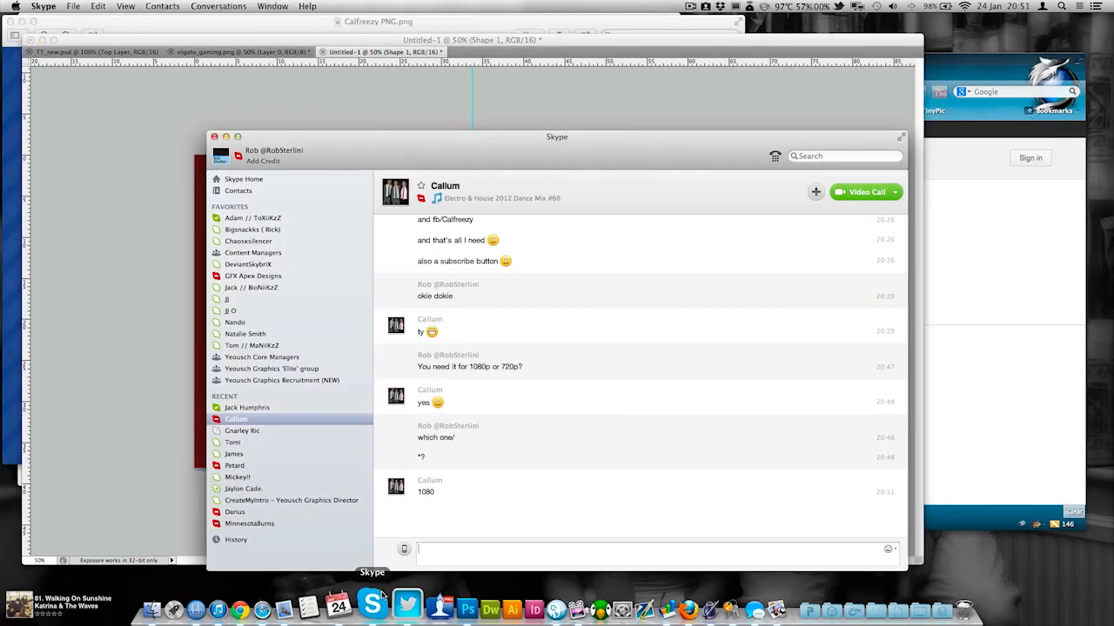
type("kk, I'll see if it degrades well as well, if it doe")
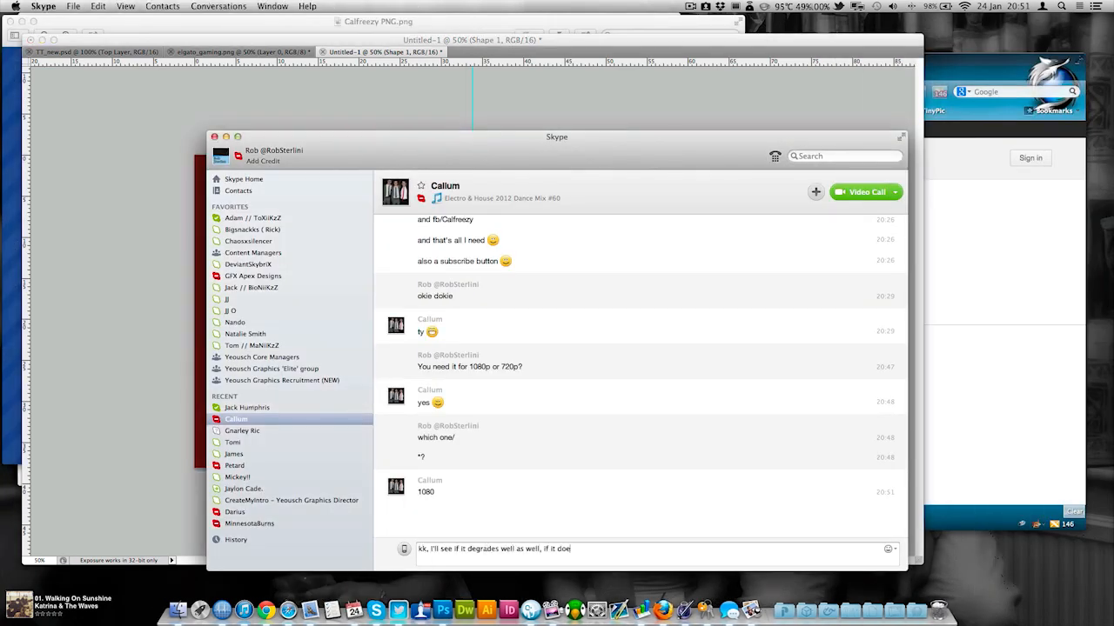
key("return")
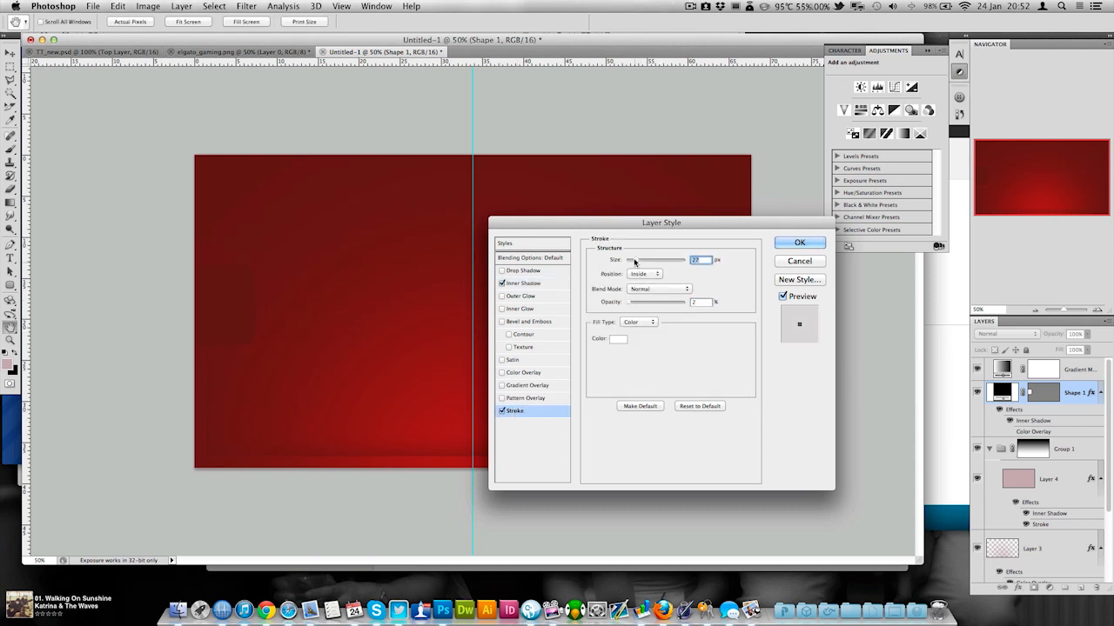
Give Shape 1 a Normal inner shadow, drop shadow and stroke, then confirm Layer 4's style
left_click(523, 283)
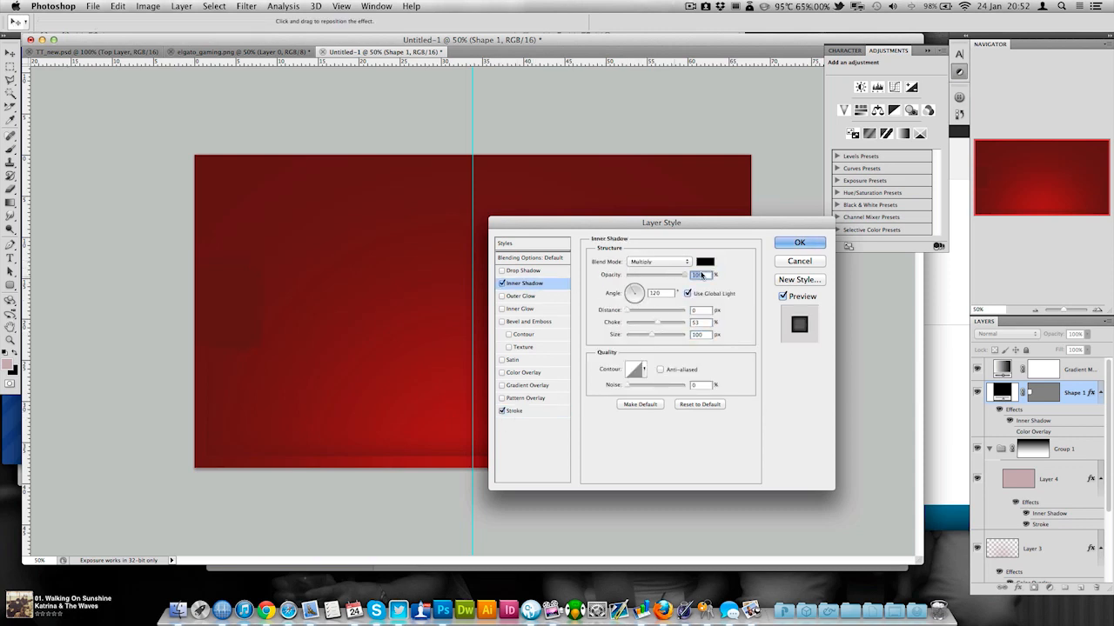
left_click(658, 261)
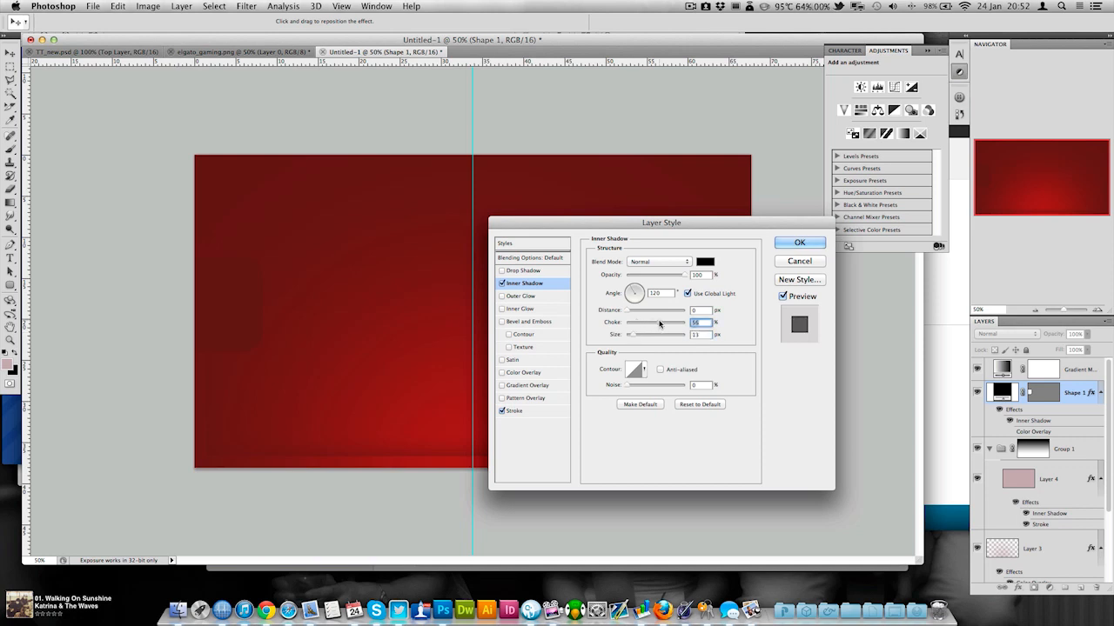
left_click(514, 410)
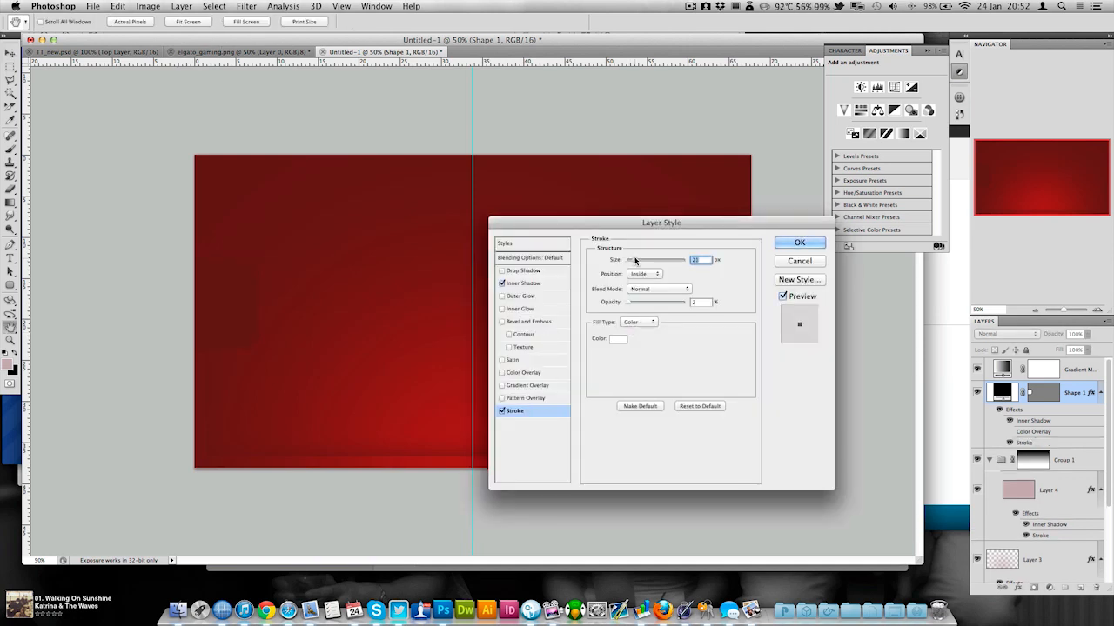
left_click(523, 271)
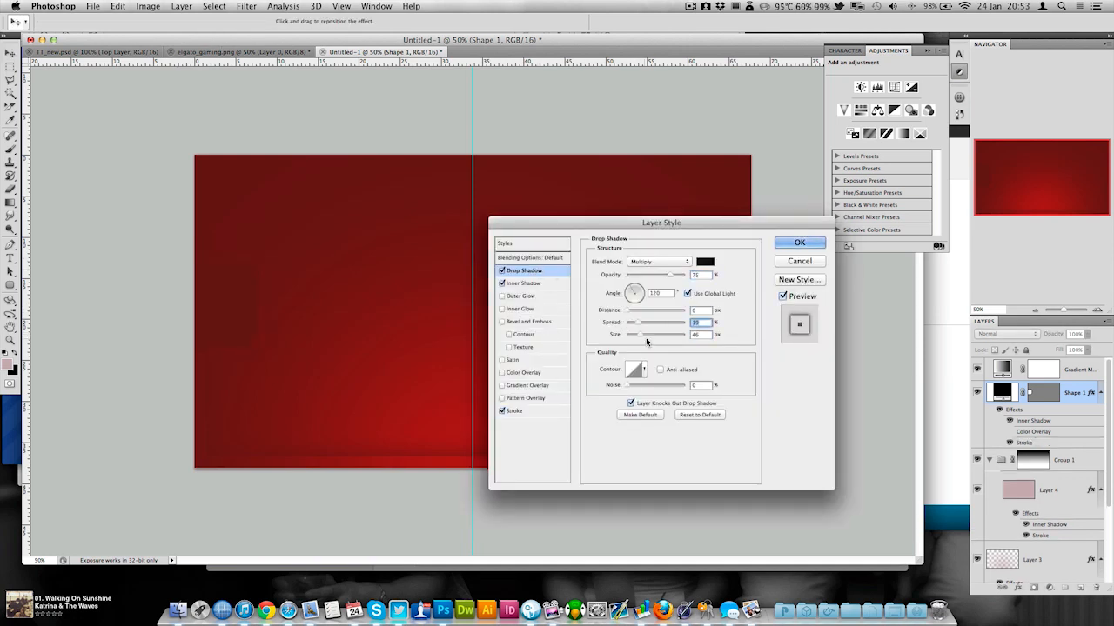
left_click(514, 410)
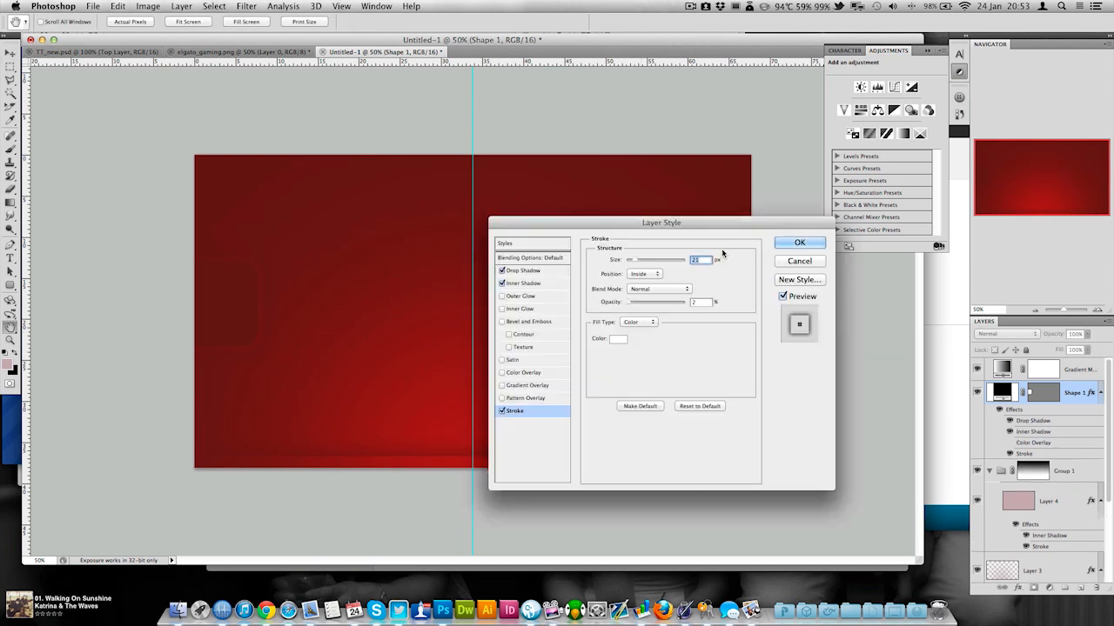
left_click(799, 241)
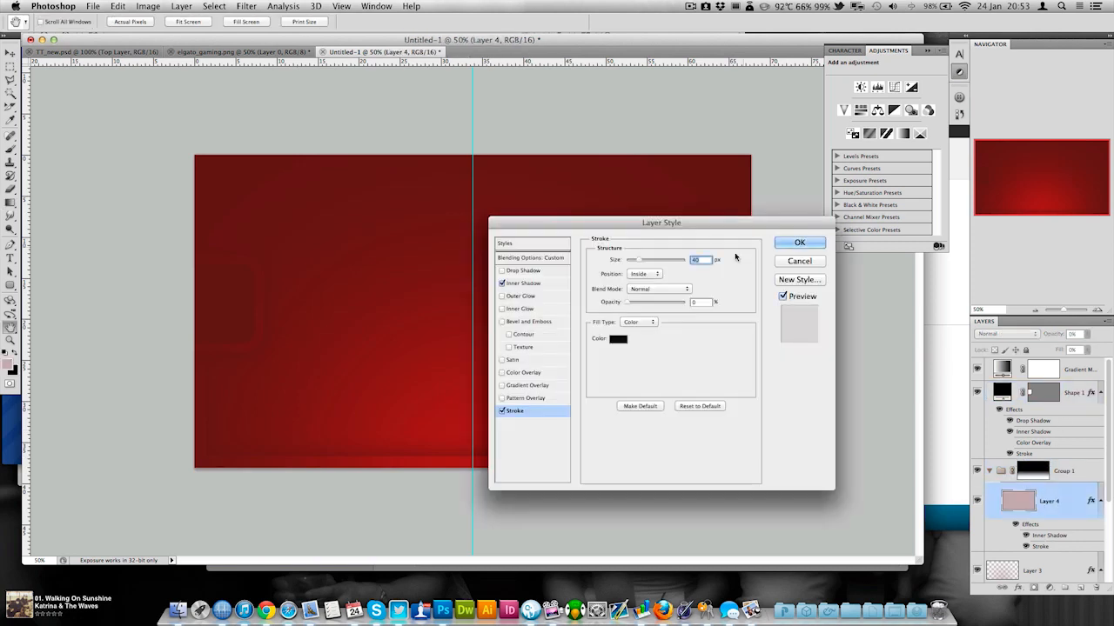
left_click(799, 242)
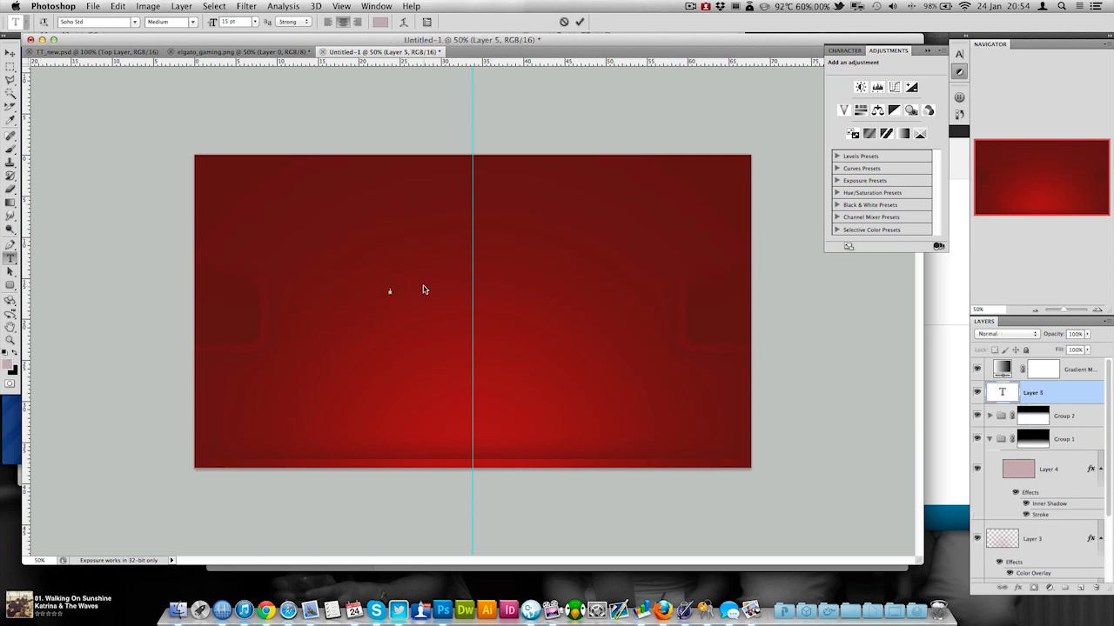
Draw the white L shape and reselect the original Shape 2 layer for the arrow
left_click_drag(364, 291, 418, 291)
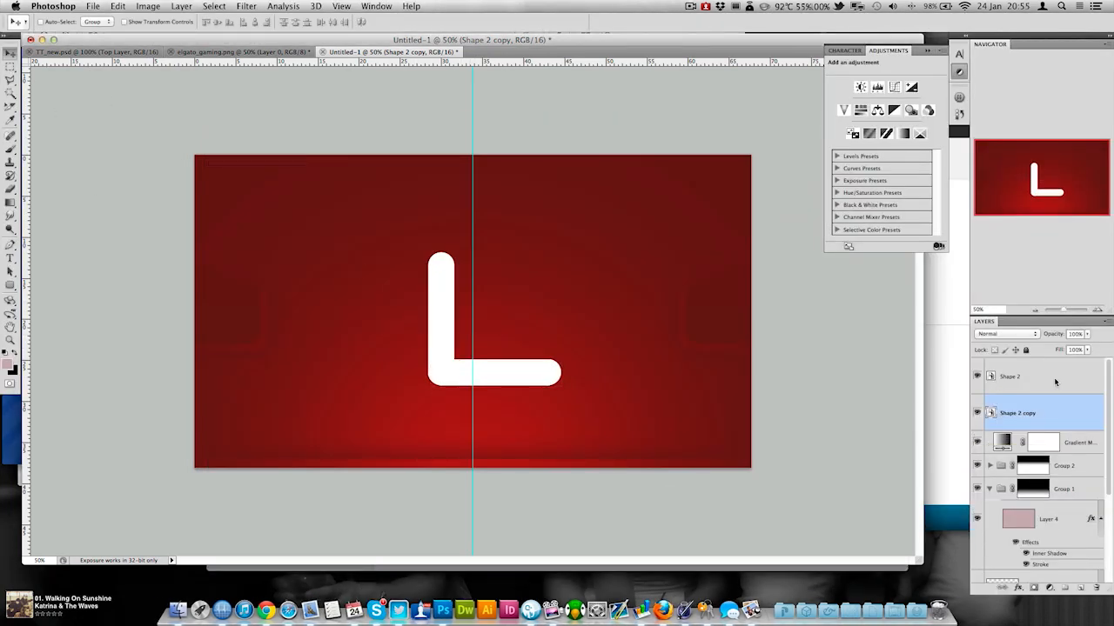
left_click(1009, 376)
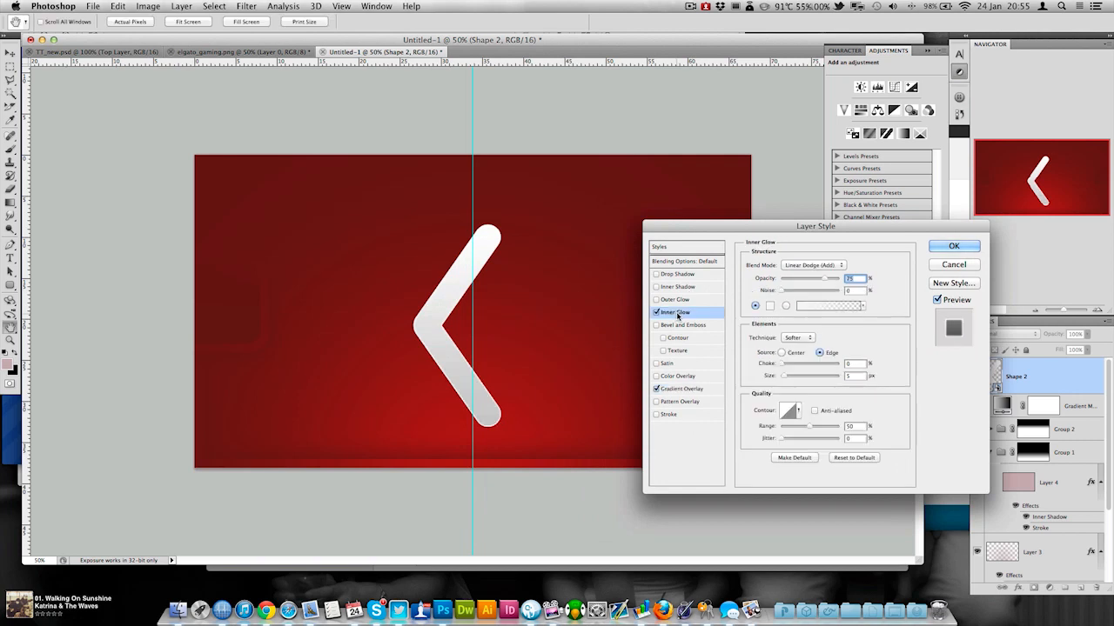
Apply a Normal inner glow to the arrow and place small copies at the left and right edges
left_click(813, 266)
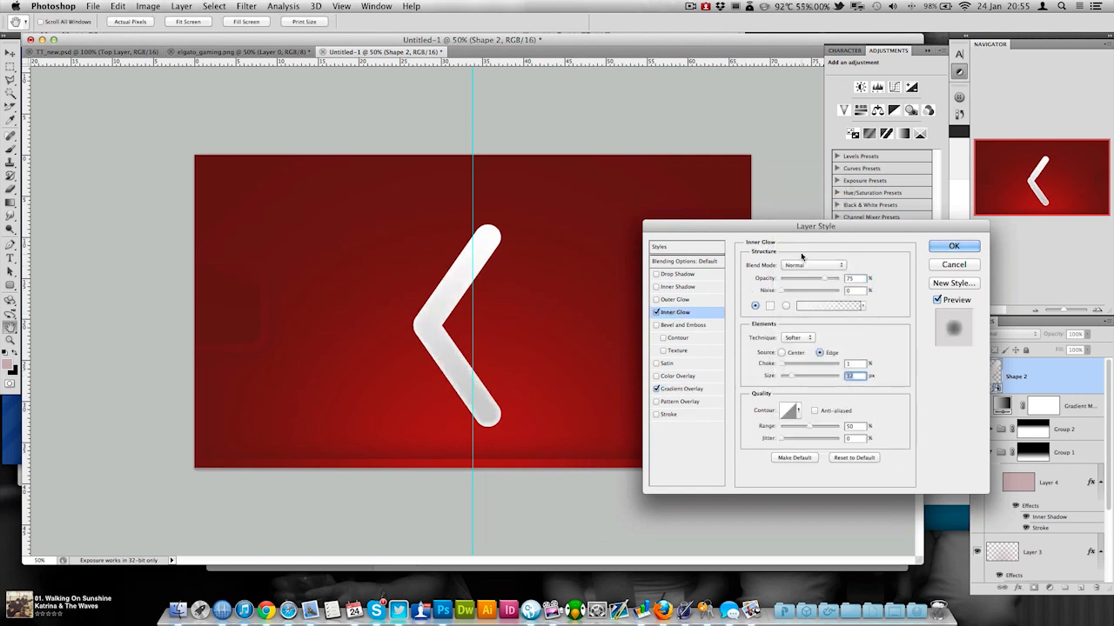
left_click(953, 245)
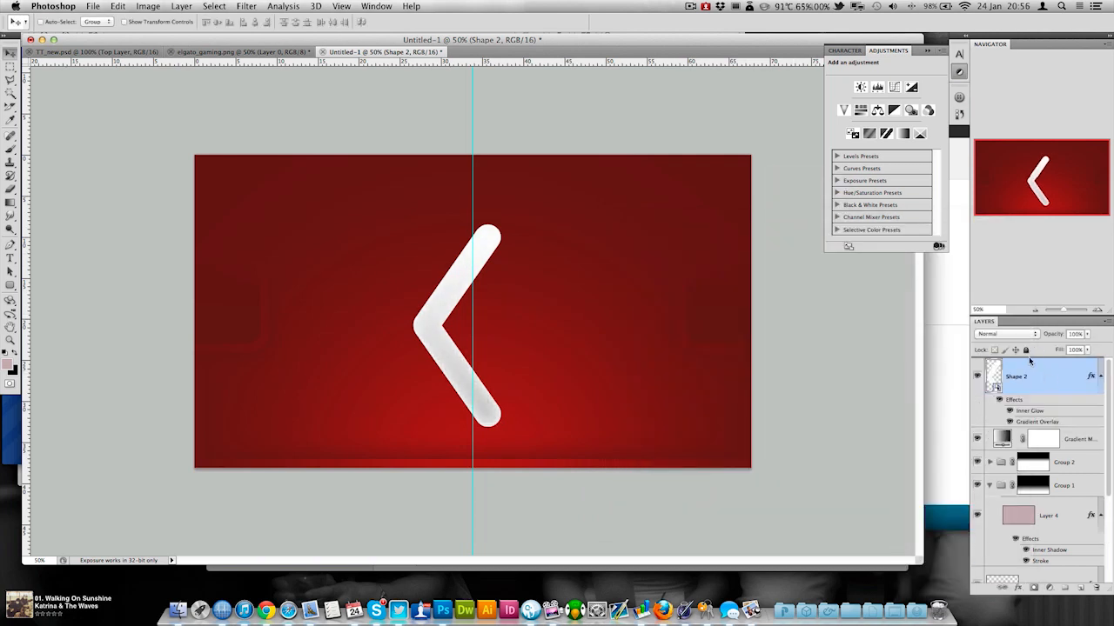
right_click(461, 326)
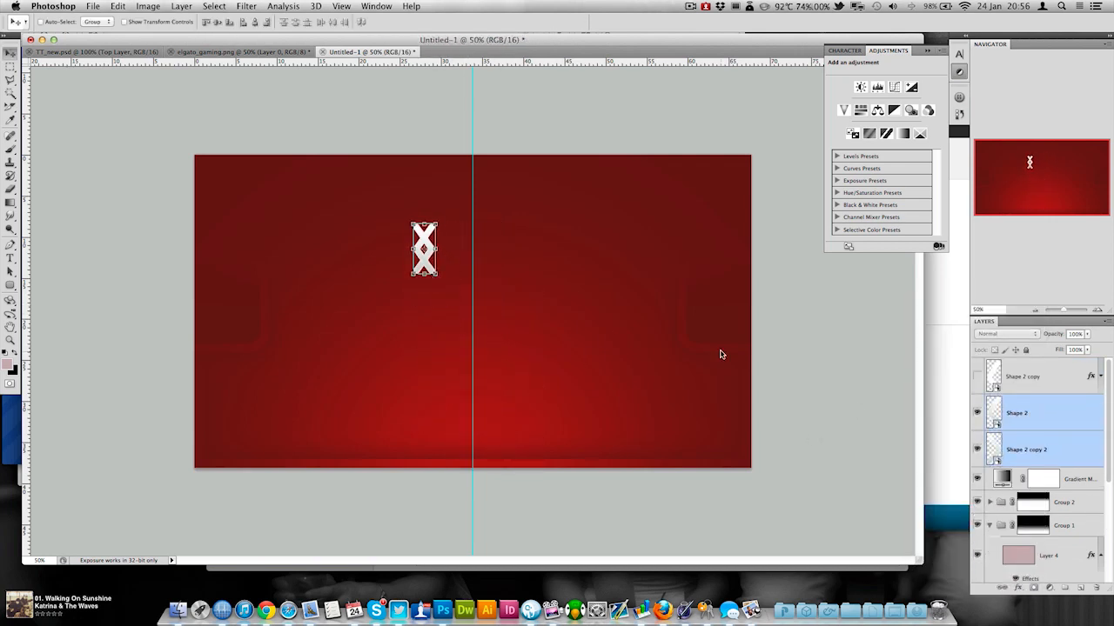
left_click_drag(424, 250, 472, 305)
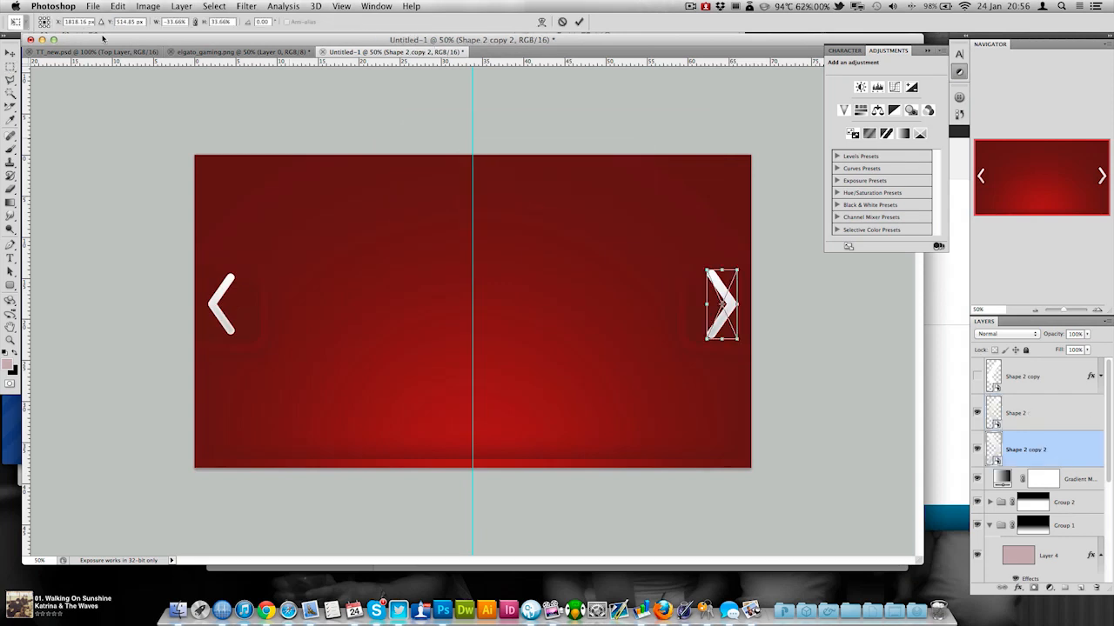
right_click(722, 304)
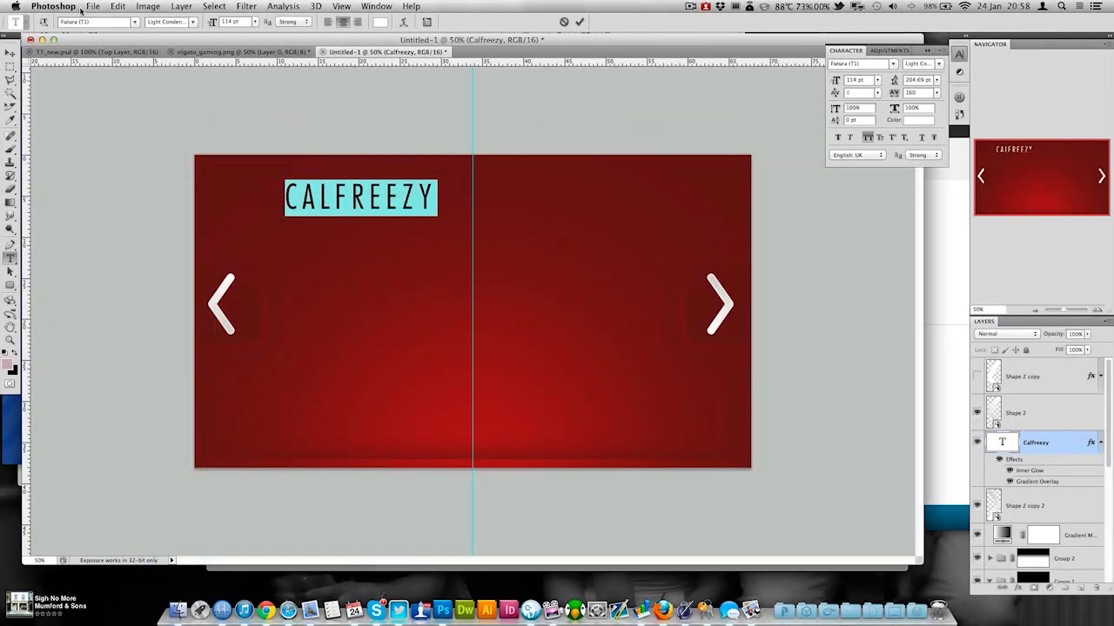
Set the CALFREEZY title to Soho Std ExtraBold Italic with Optical kerning
left_click(95, 22)
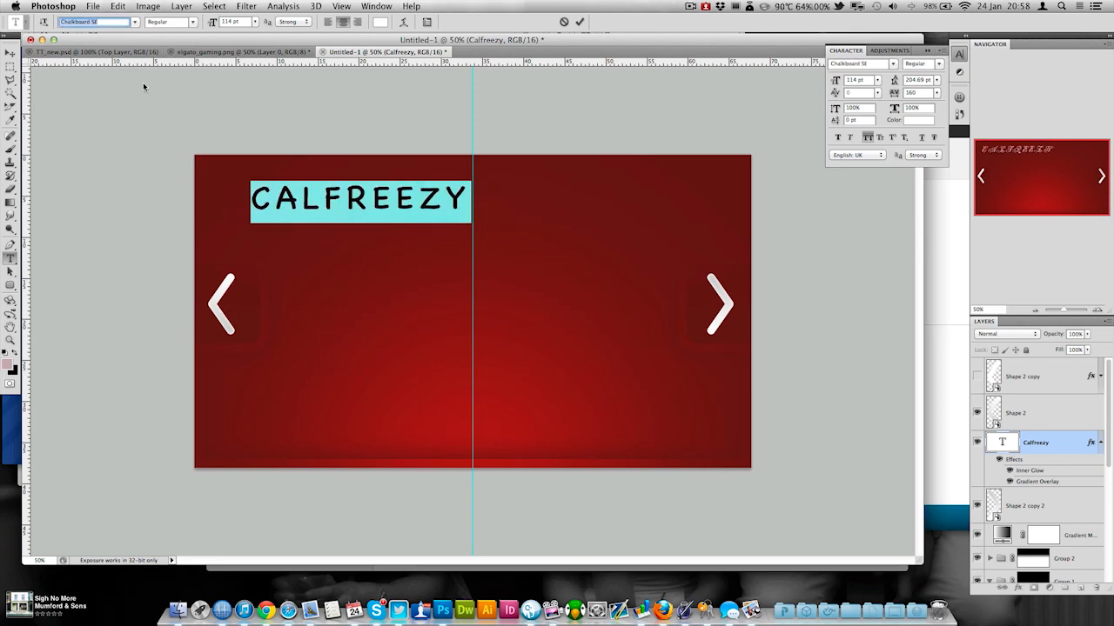
left_click(95, 22)
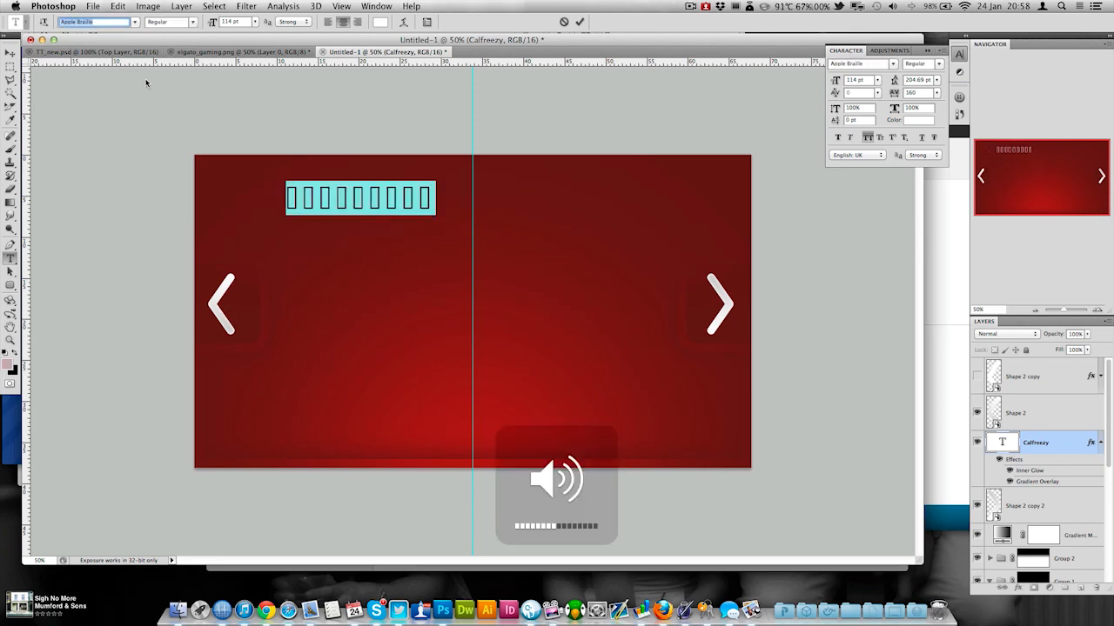
left_click(96, 22)
type("Soho Std")
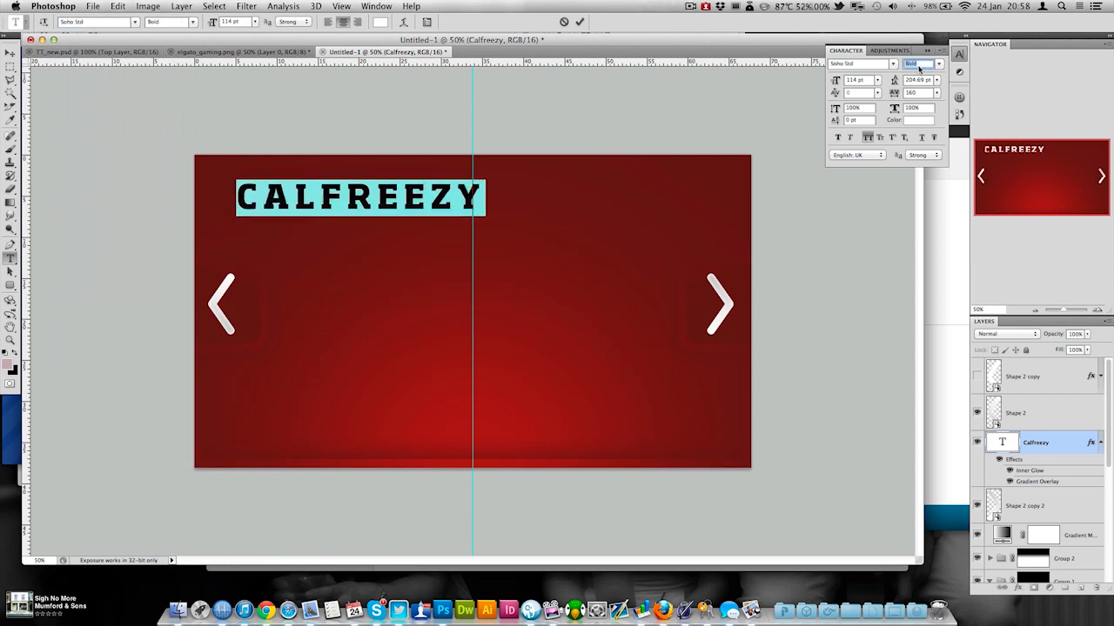
left_click(924, 93)
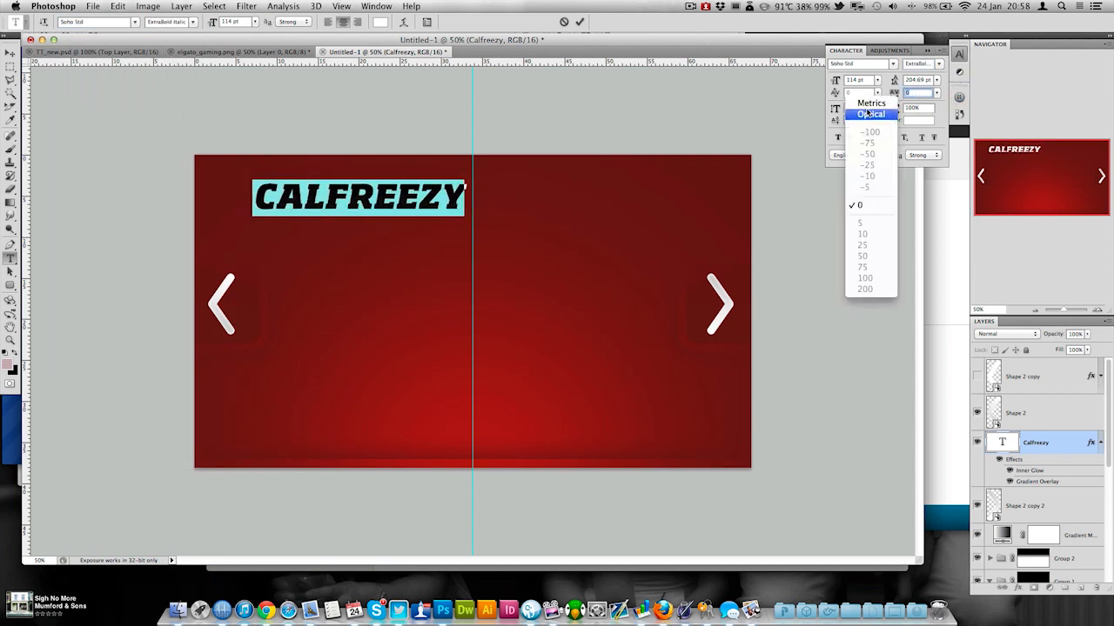
left_click(871, 114)
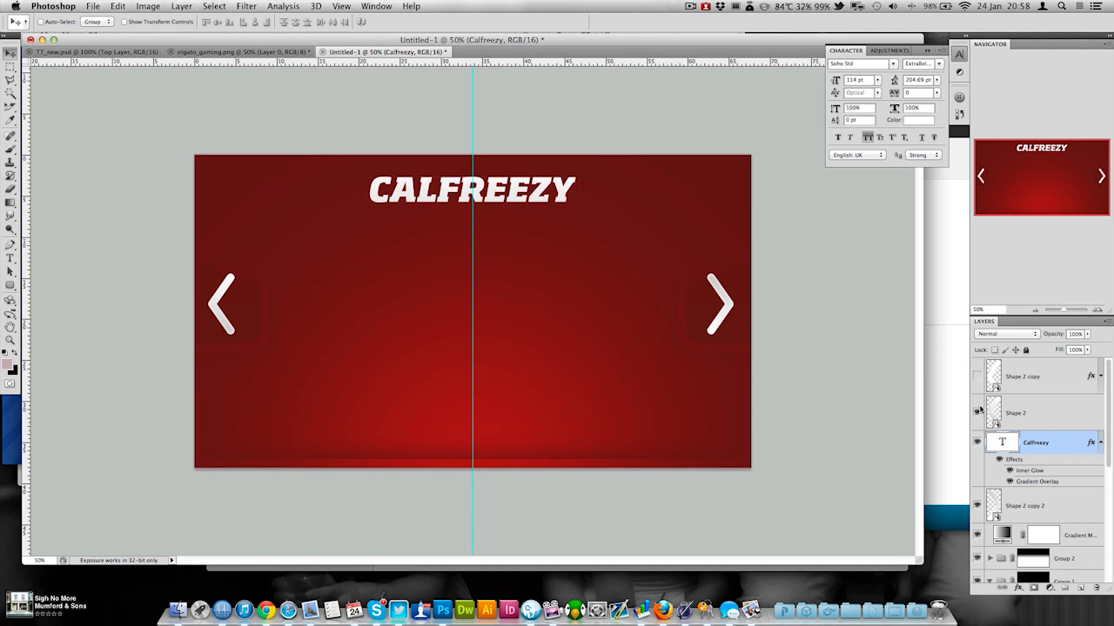
Adjust the title's gradient overlay opacity and add styled PREVIOUS and NEXT labels
double_click(1036, 481)
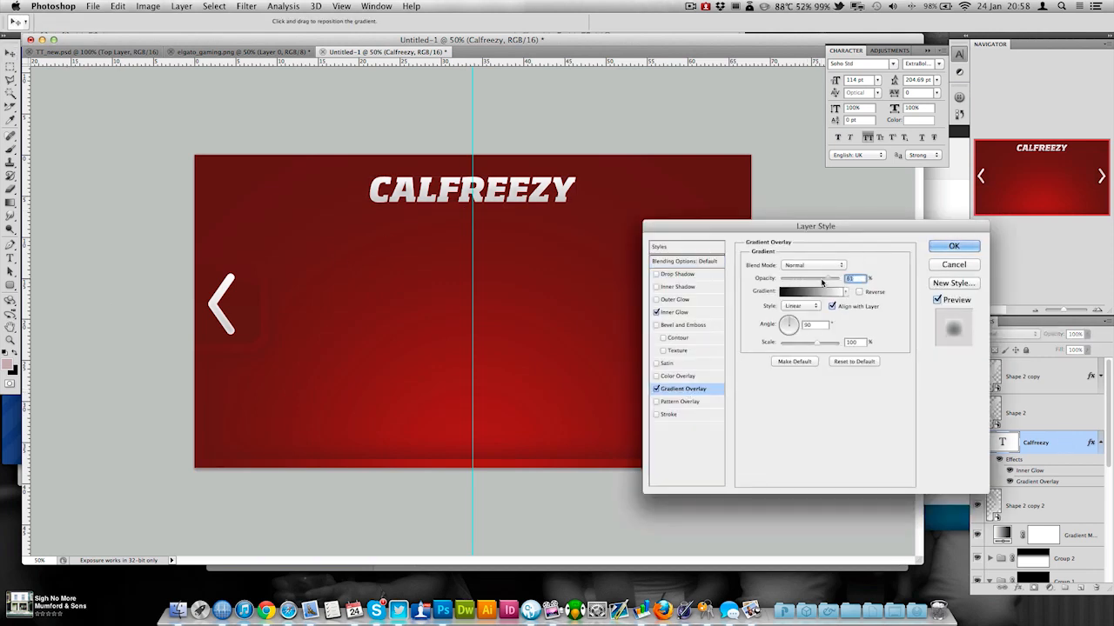
left_click_drag(822, 278, 799, 278)
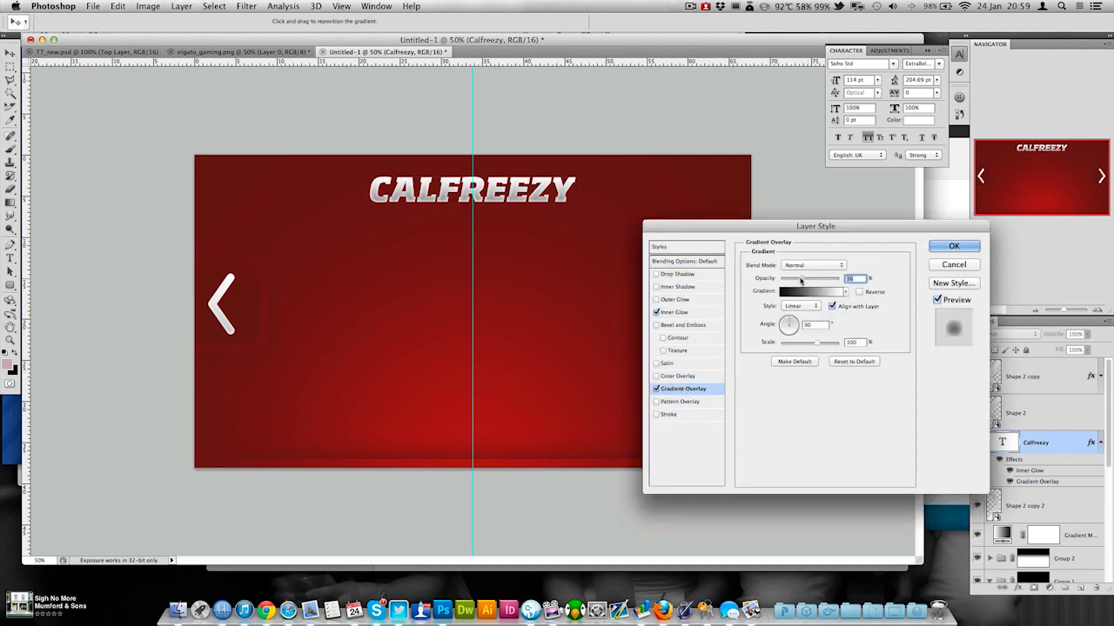
left_click(954, 245)
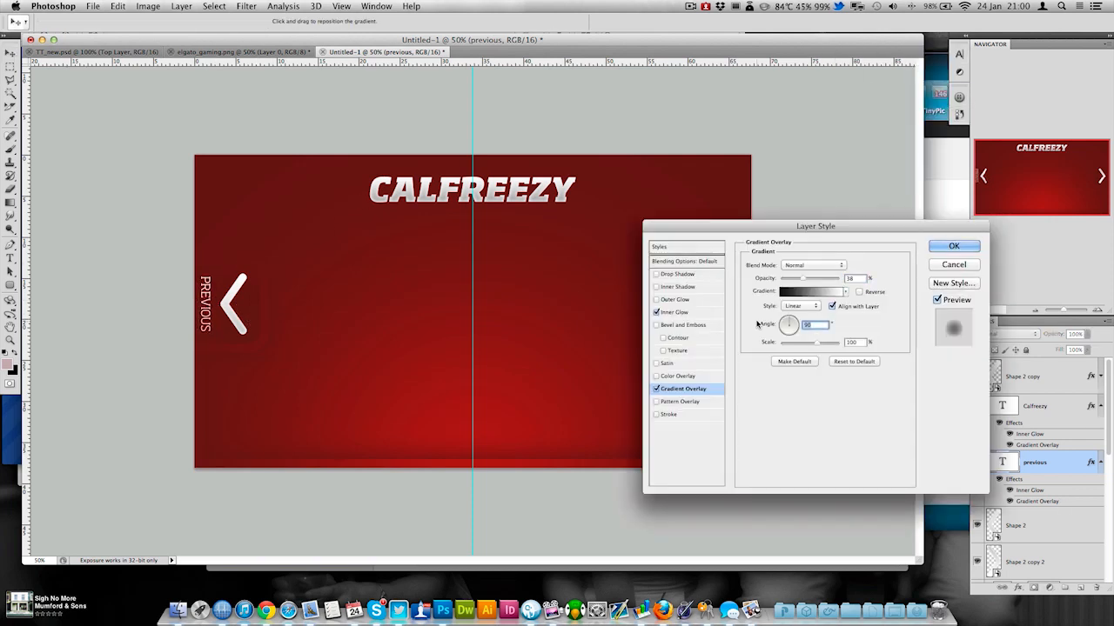
left_click(953, 245)
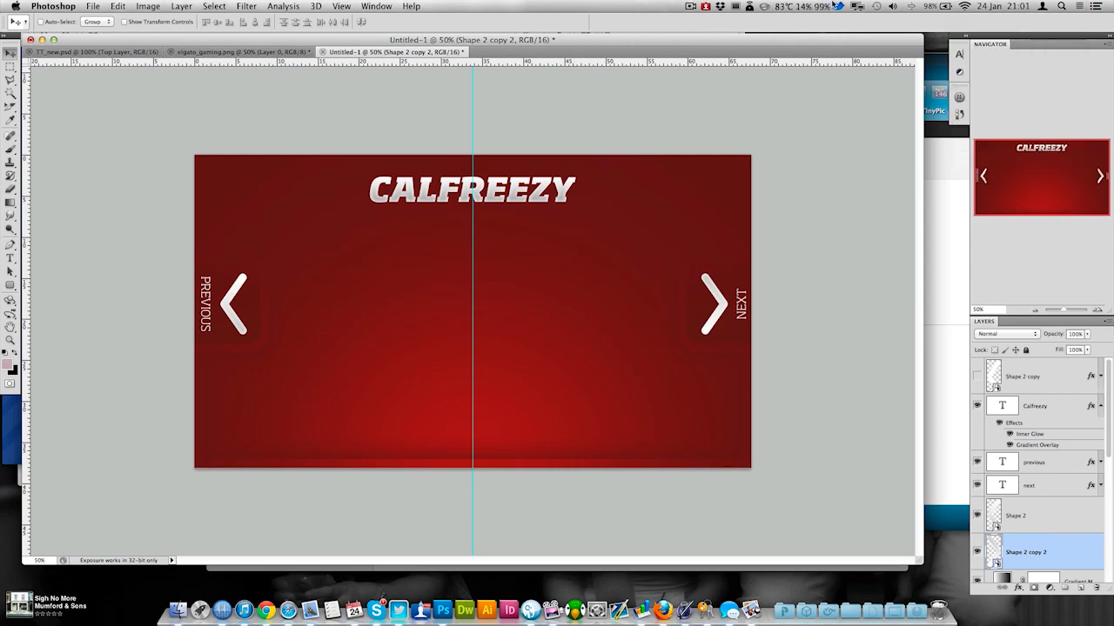
Open PartnerTemplate.psd, then return to the Untitled-1 outro document
left_click(548, 51)
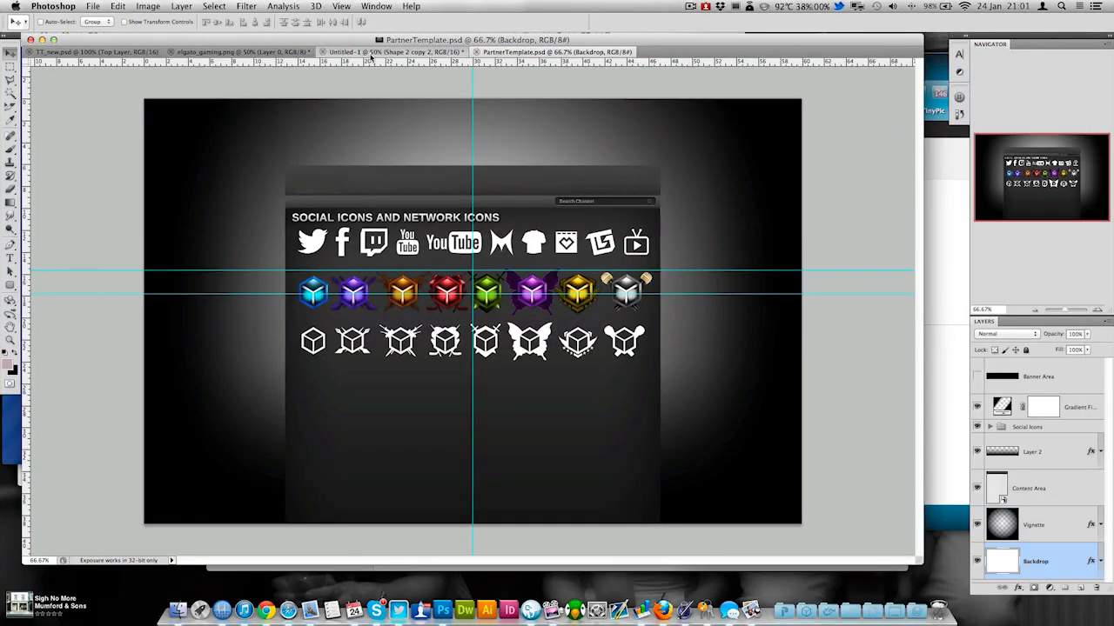
left_click(391, 52)
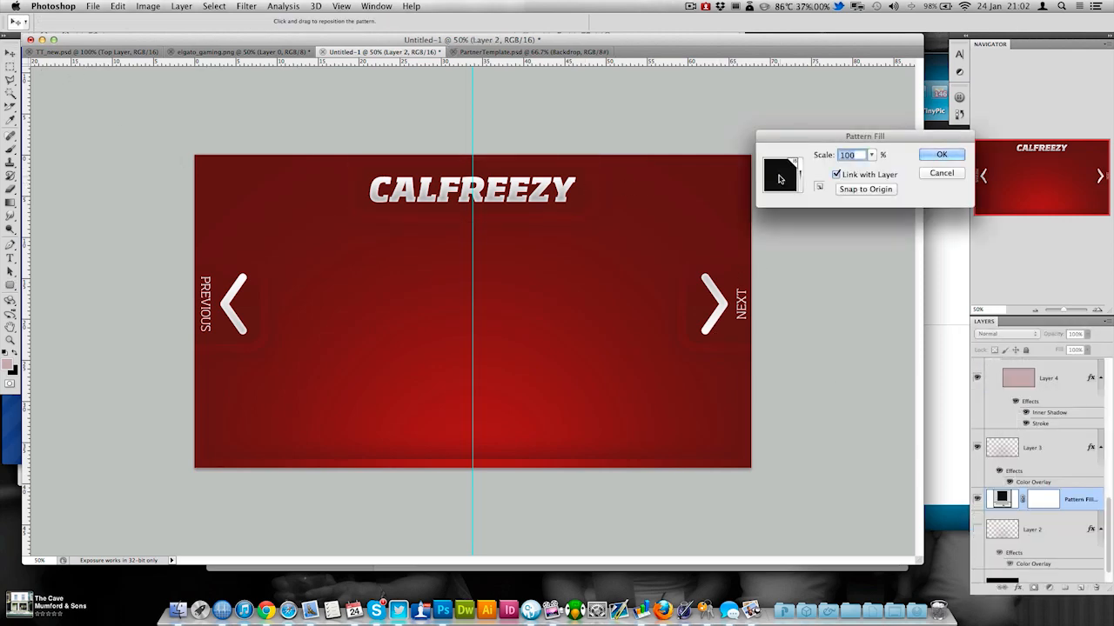
Choose a pattern at 100% scale for the new Pattern fill layer
left_click(941, 154)
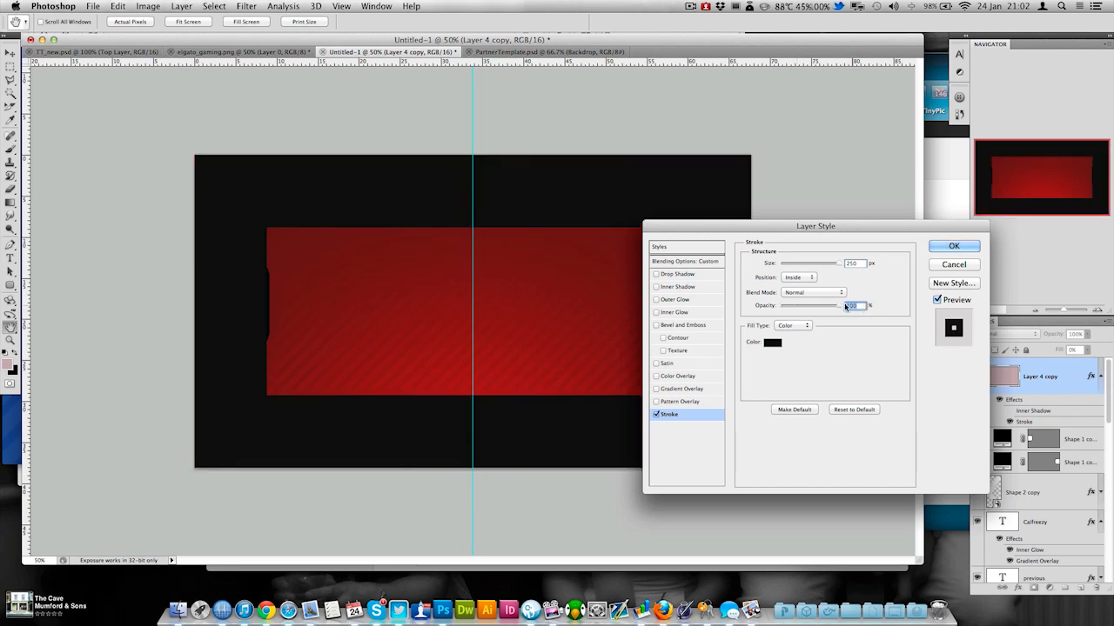
Set the layer copy's thick stroke opacity and confirm the Layer Style
left_click(952, 245)
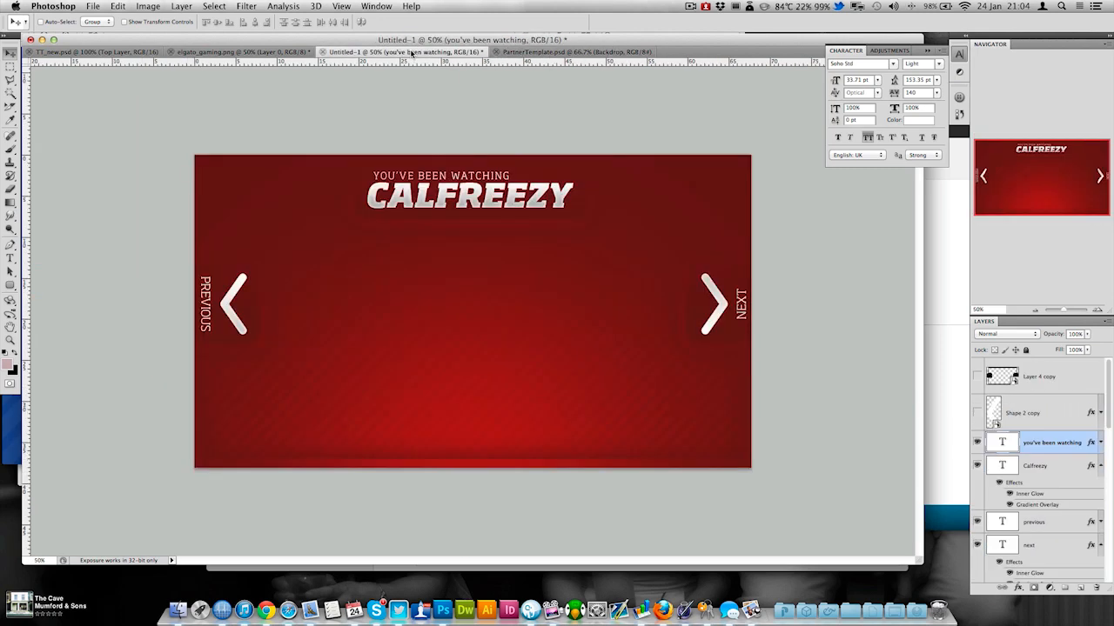
Convert the question mark text to a shape and set its stroke and overlay colours
right_click(713, 304)
type("?")
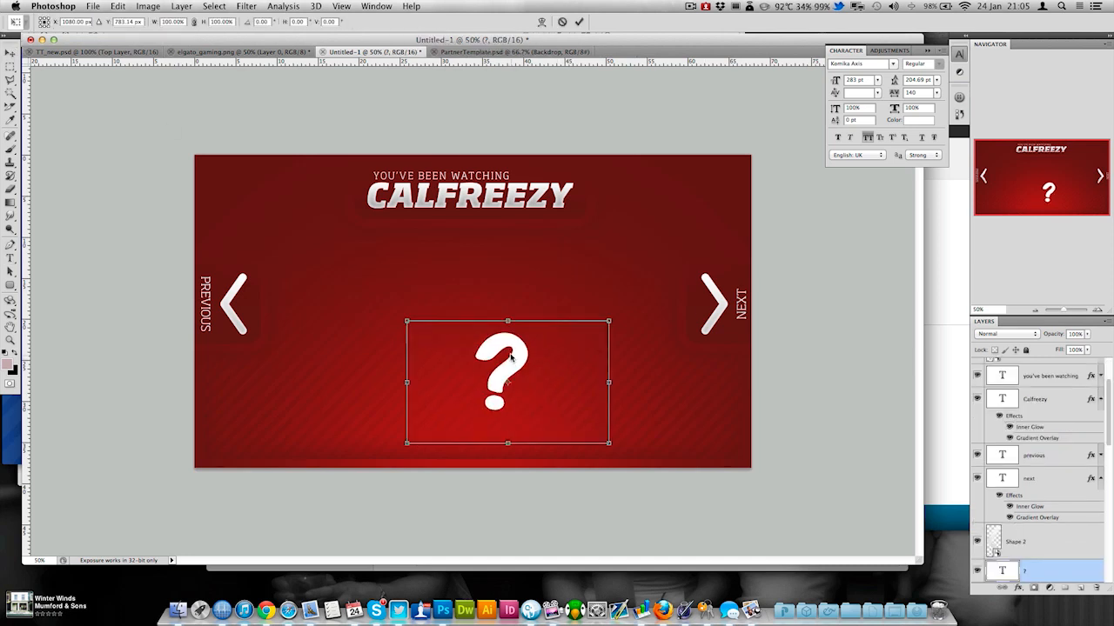
right_click(508, 365)
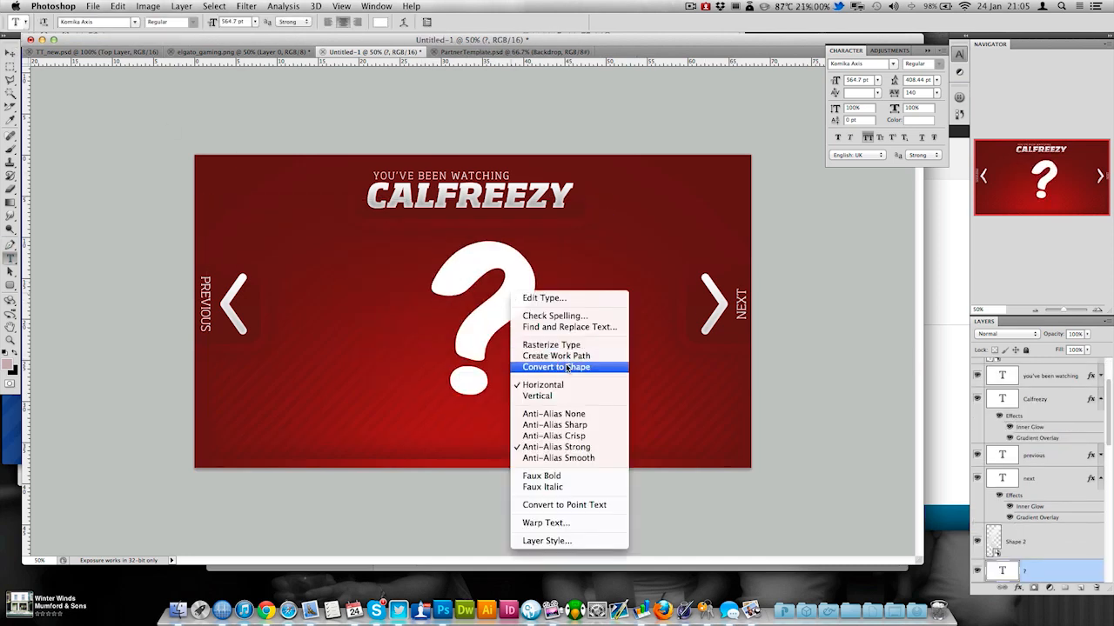
left_click(555, 366)
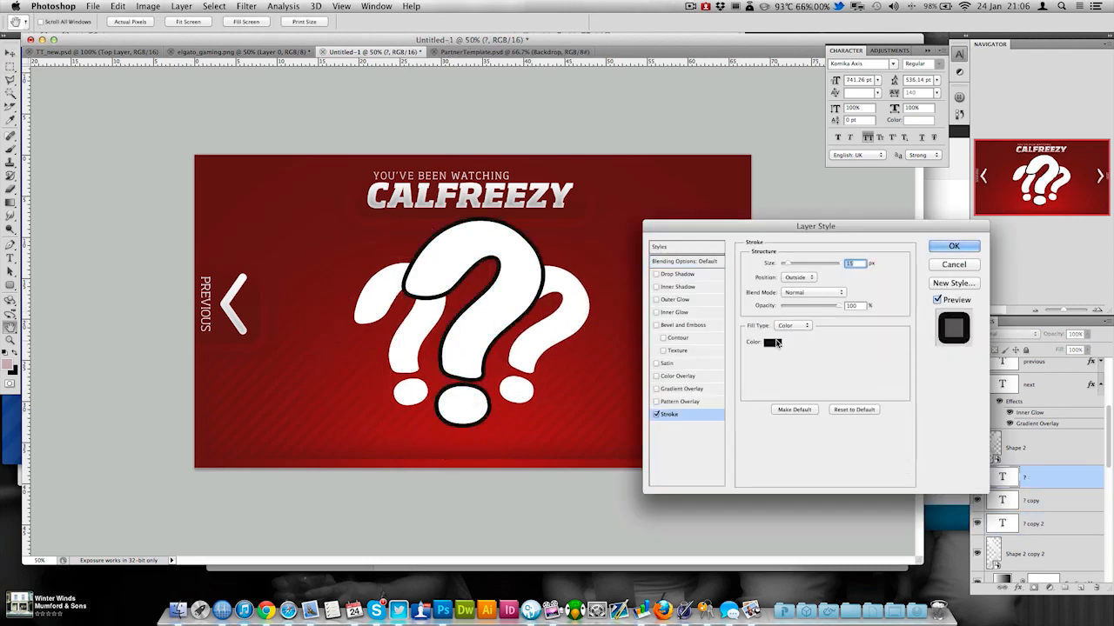
left_click(952, 245)
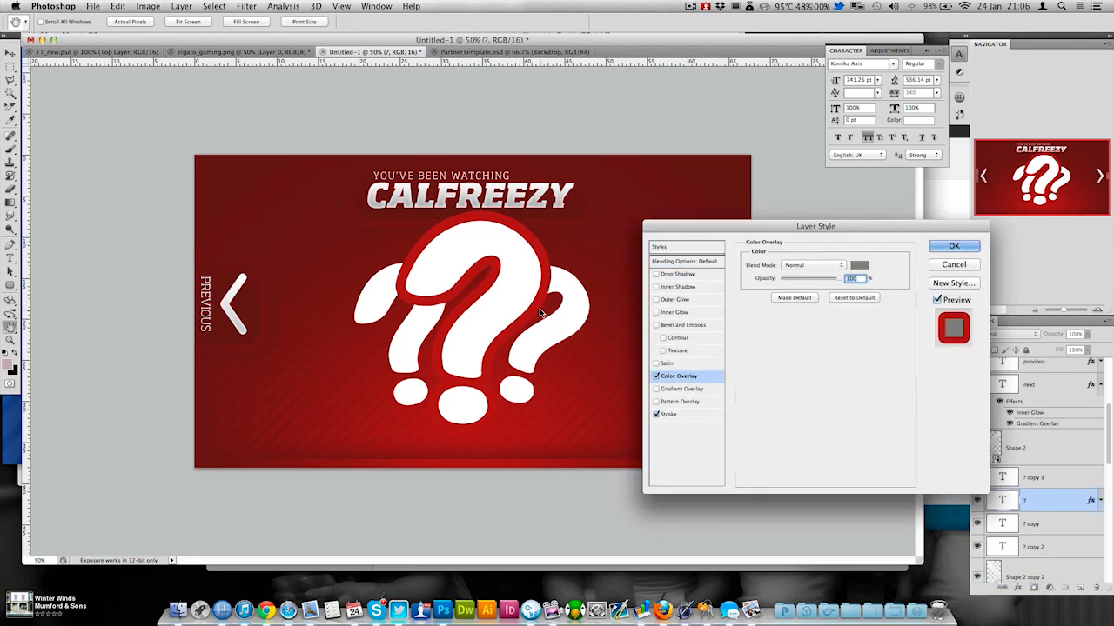
left_click(952, 246)
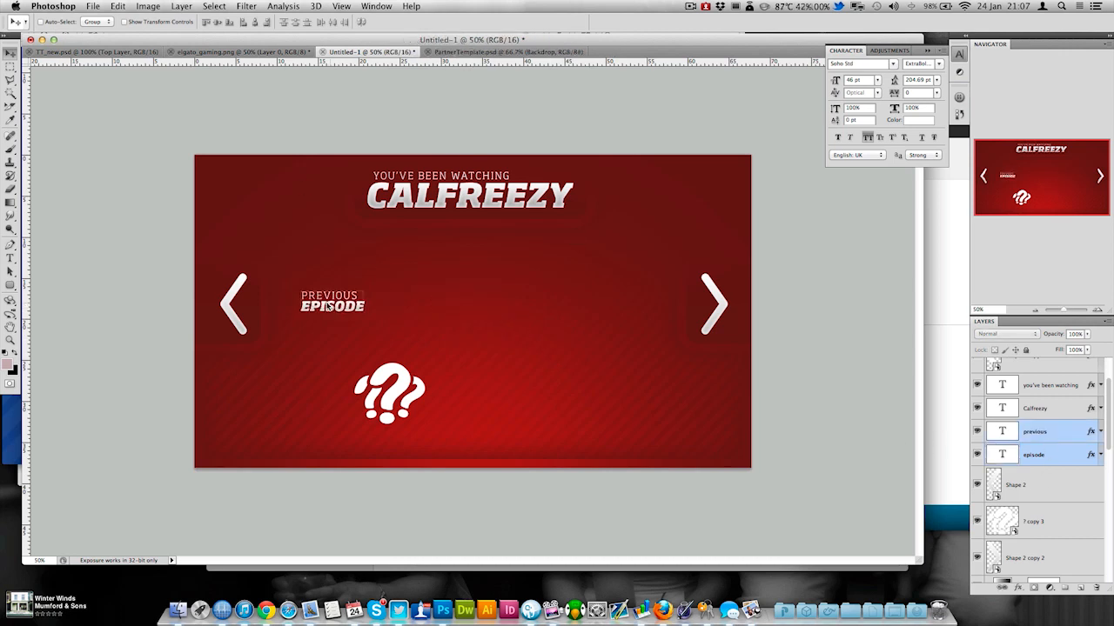
Save as Cal_outro.psd and flip the copied label group to read NEXT EPISODE
left_click(1035, 485)
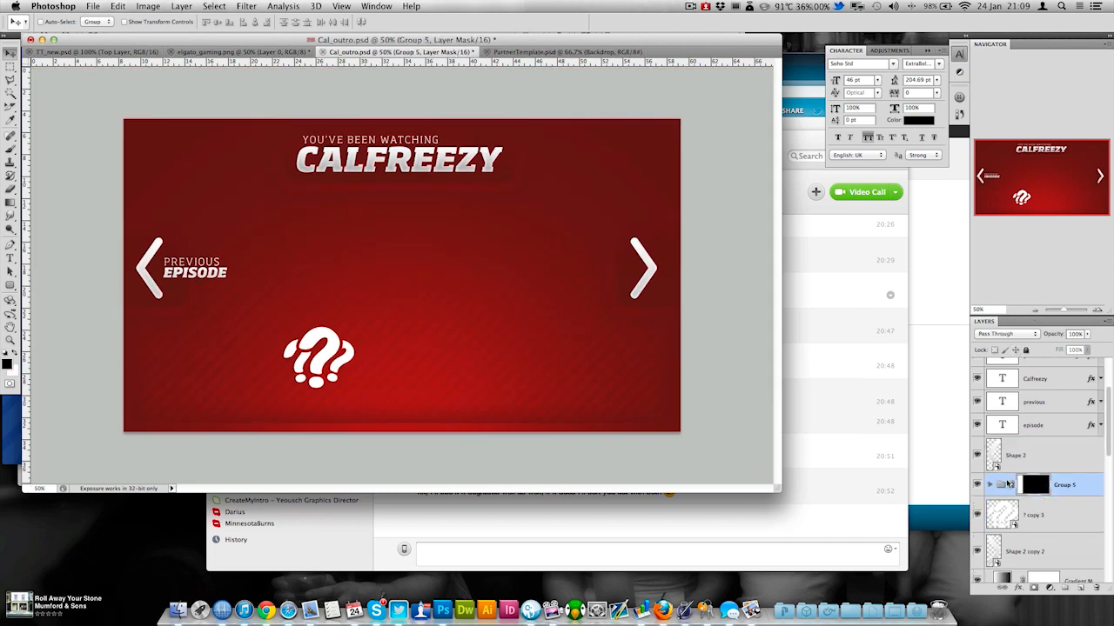
right_click(217, 270)
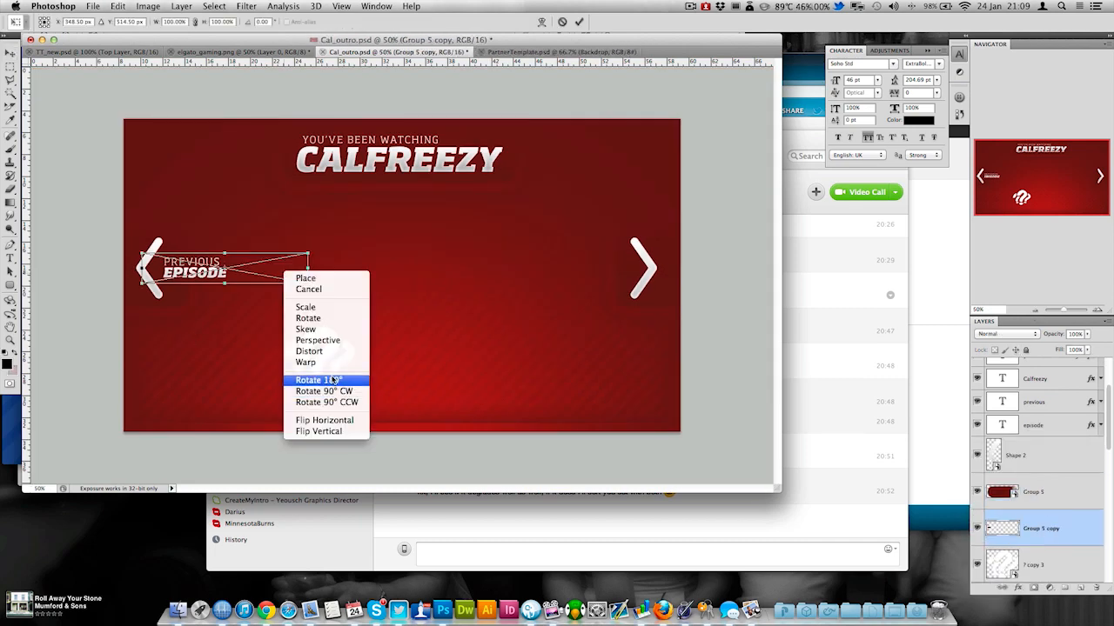
left_click(318, 379)
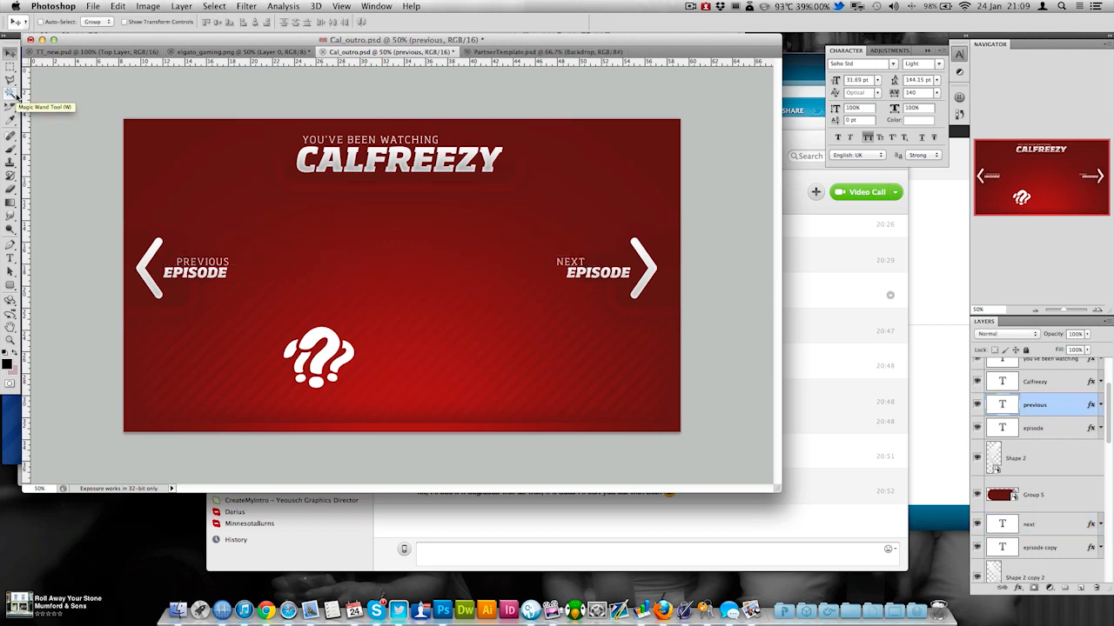
left_click(1028, 523)
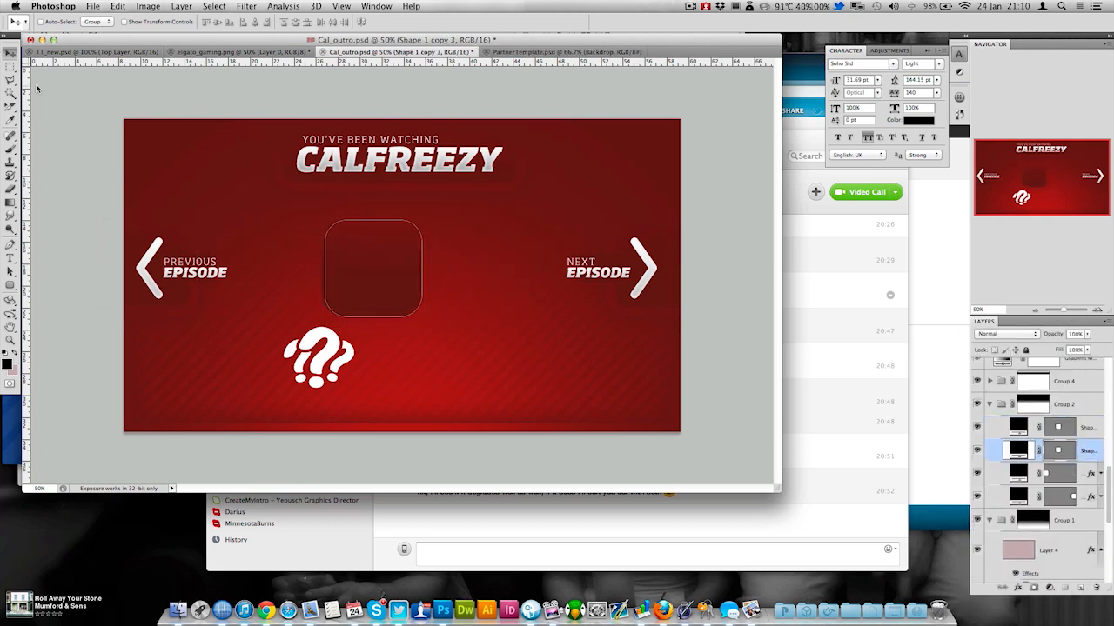
Open the Group 5 copy 2 smart object as Shape 1 copy 2.psb for editing
left_click(1057, 434)
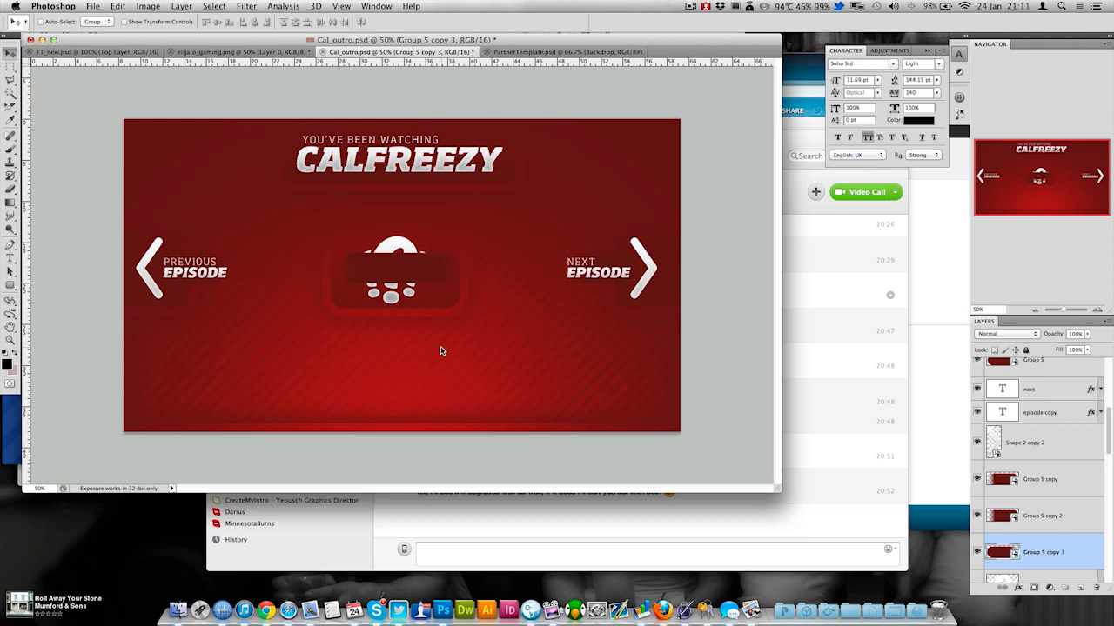
right_click(1042, 552)
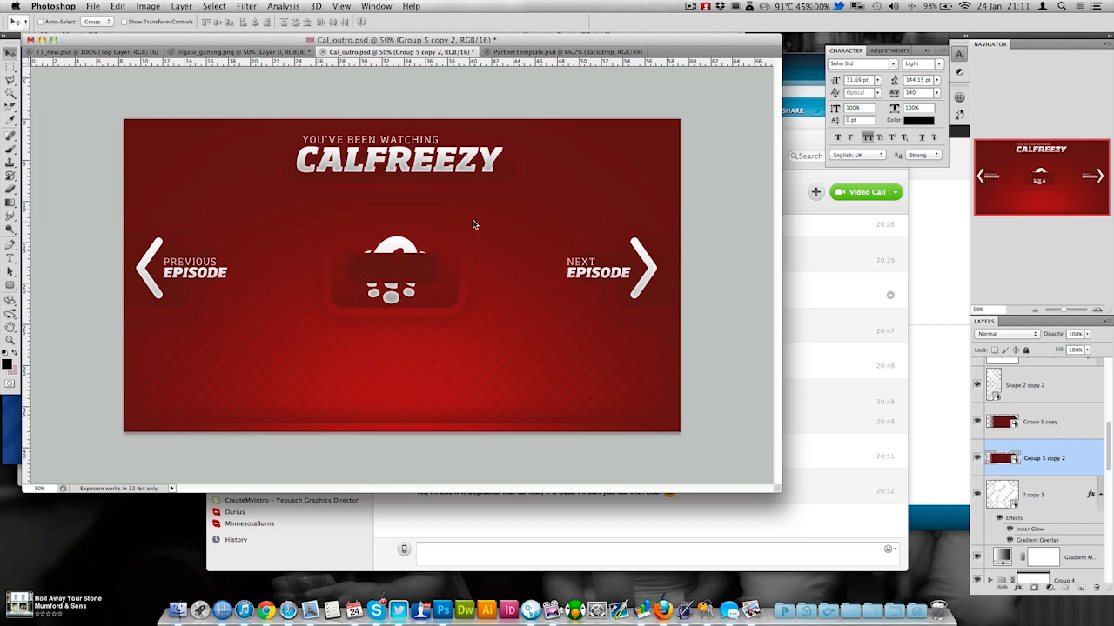
double_click(1041, 422)
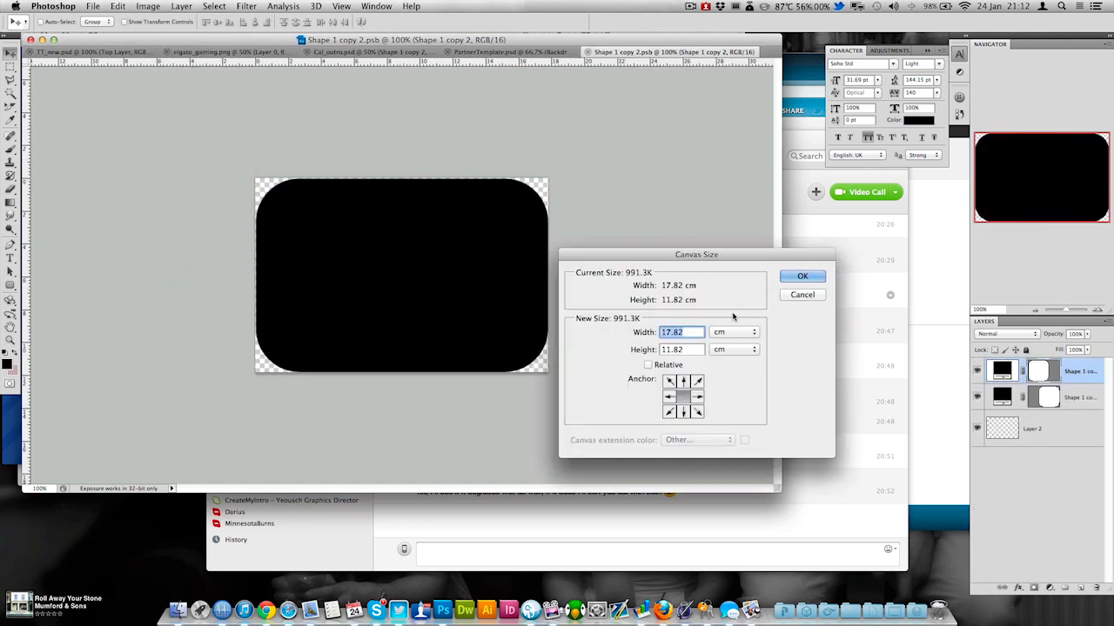
Widen the backing shape's canvas, select its copied layer, and return to the outro document
left_click(801, 275)
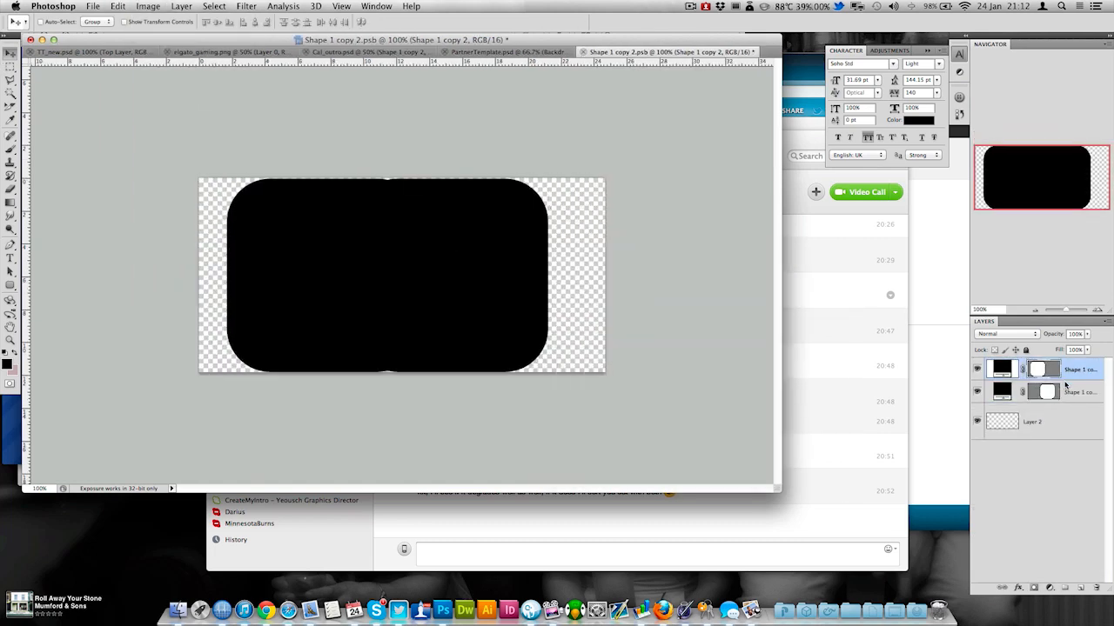
left_click(87, 51)
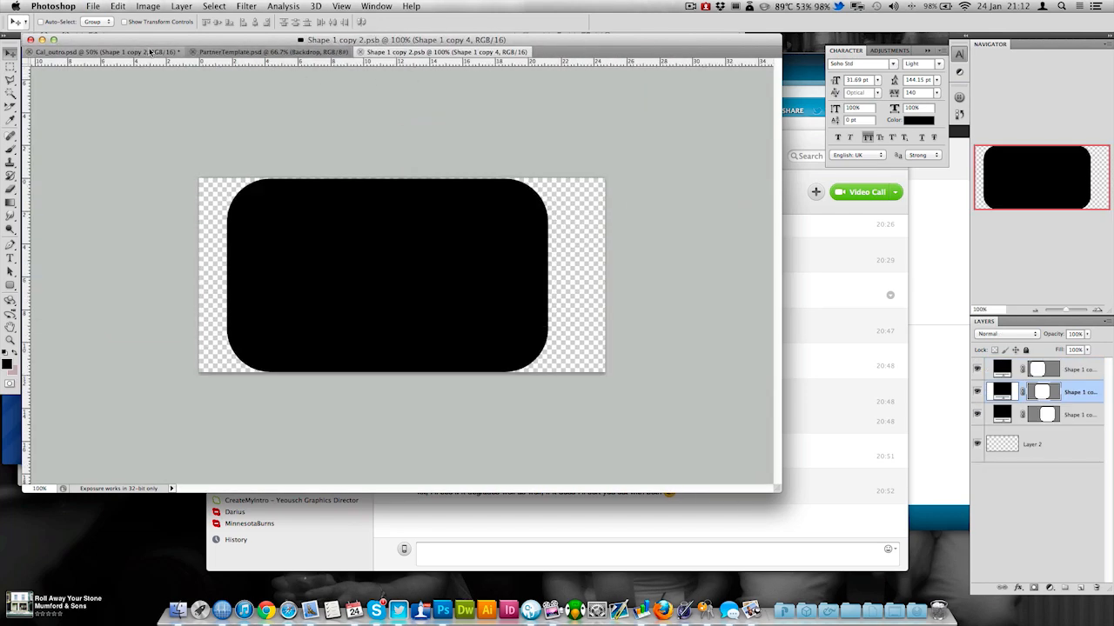
left_click(100, 52)
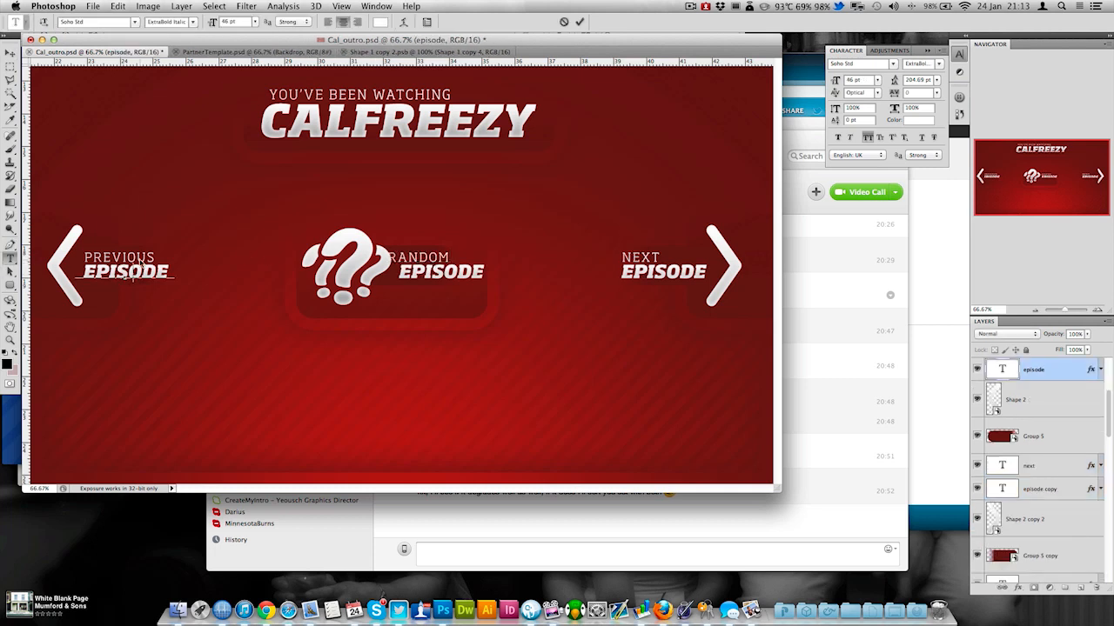
Replace EPISODE with VIDEO and select the random button's icon, labels and backing
type("VIDEO")
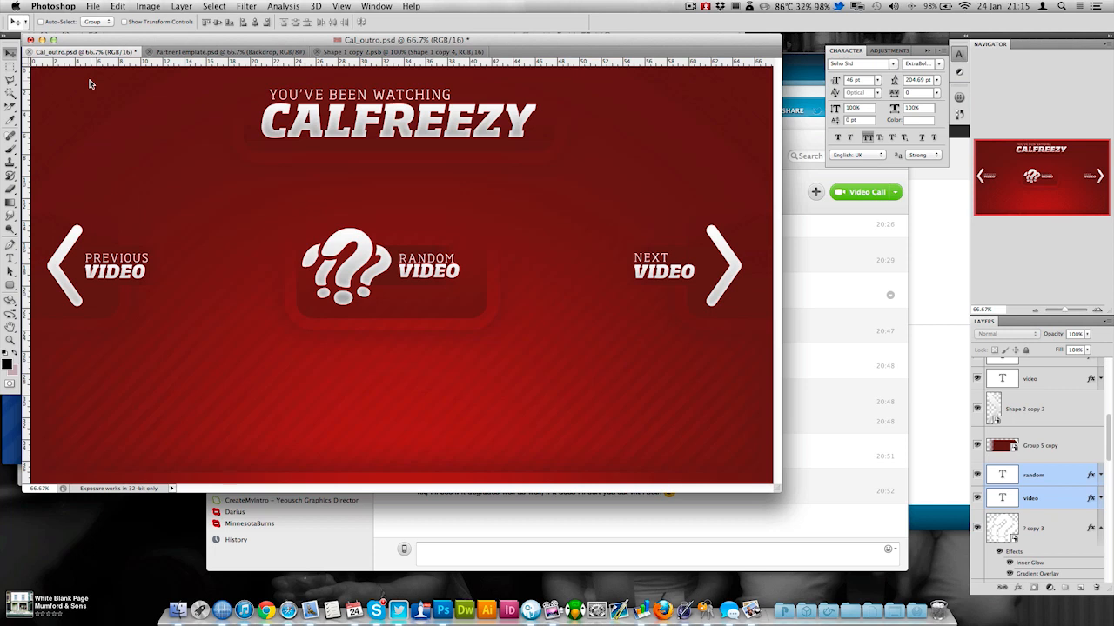
left_click(1039, 445)
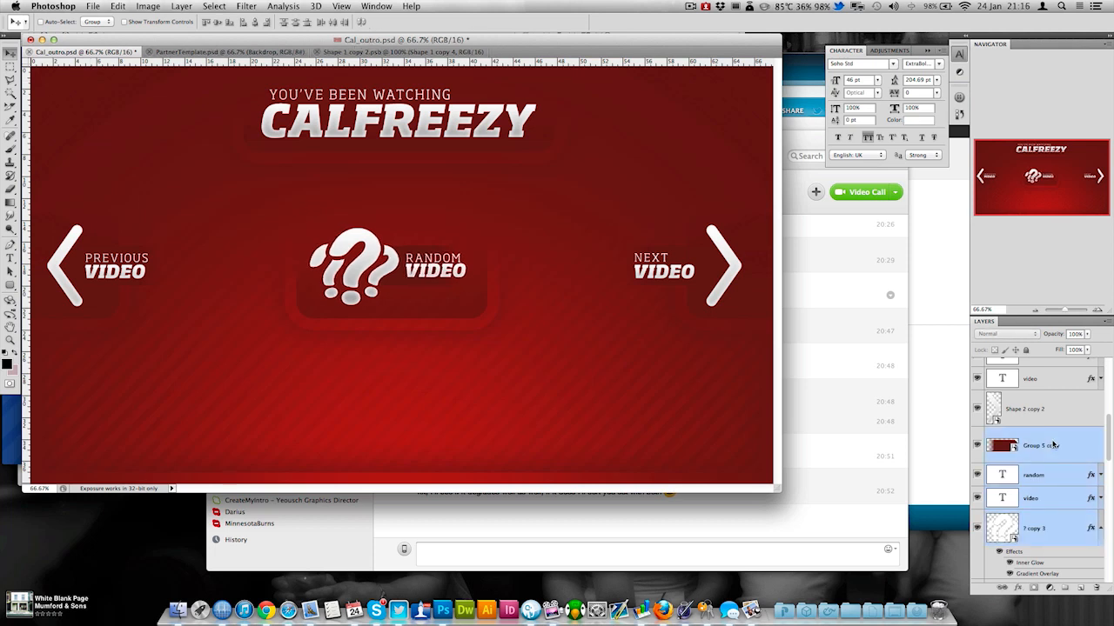
left_click(1031, 499)
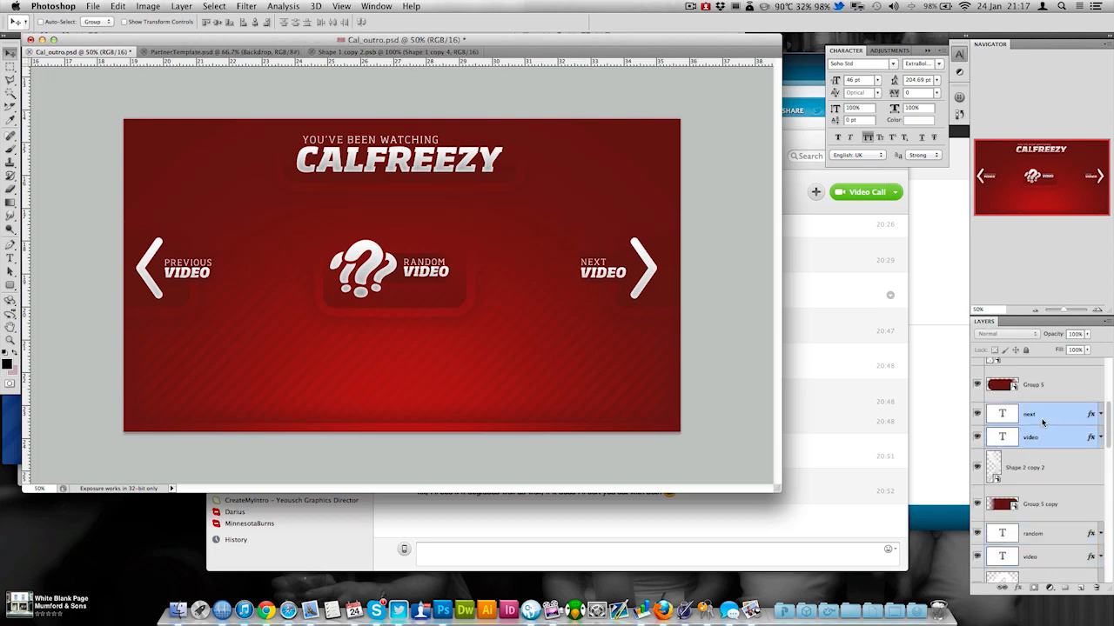
Place the Twitter and Facebook icons with TWITTER.COM/ and FACEBOOK.COM/ CALFREEZY text
left_click(1027, 467)
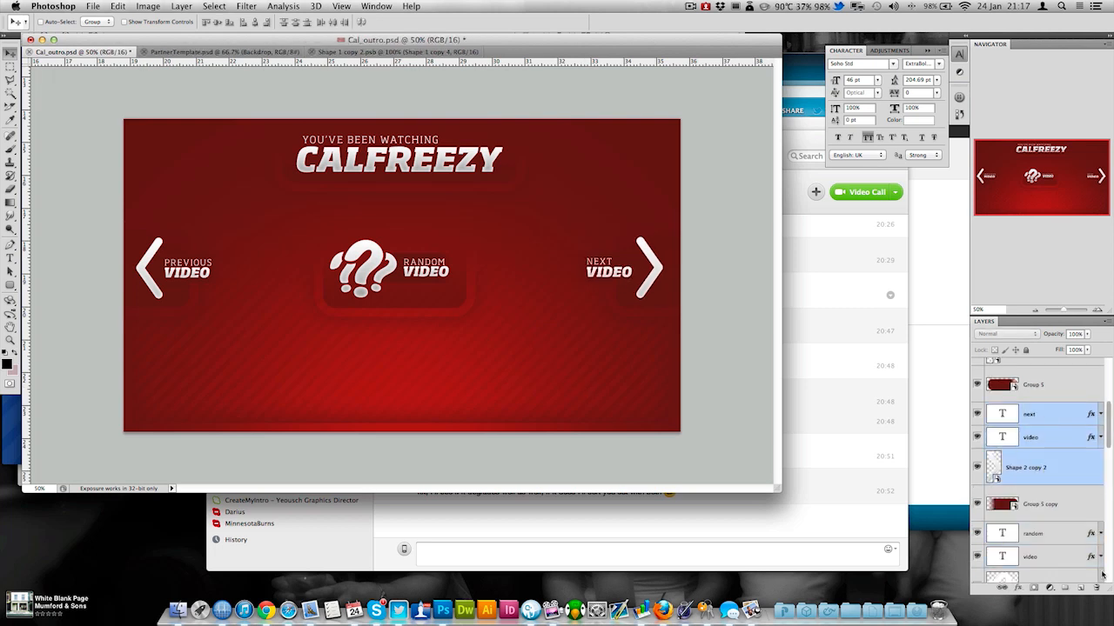
scroll("down", 3)
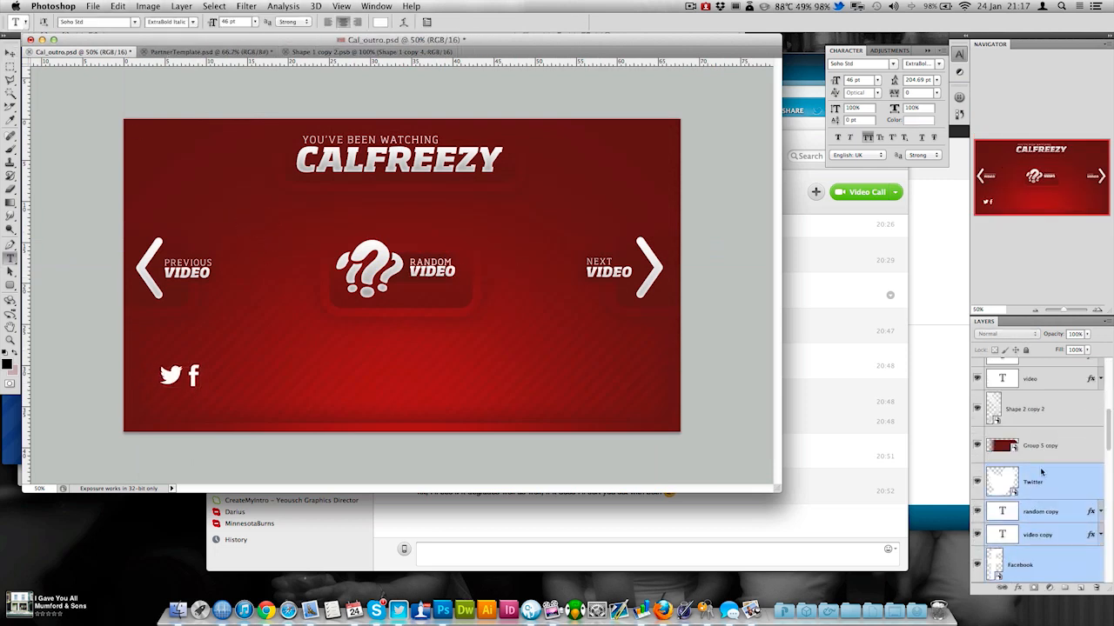
scroll("down", 3)
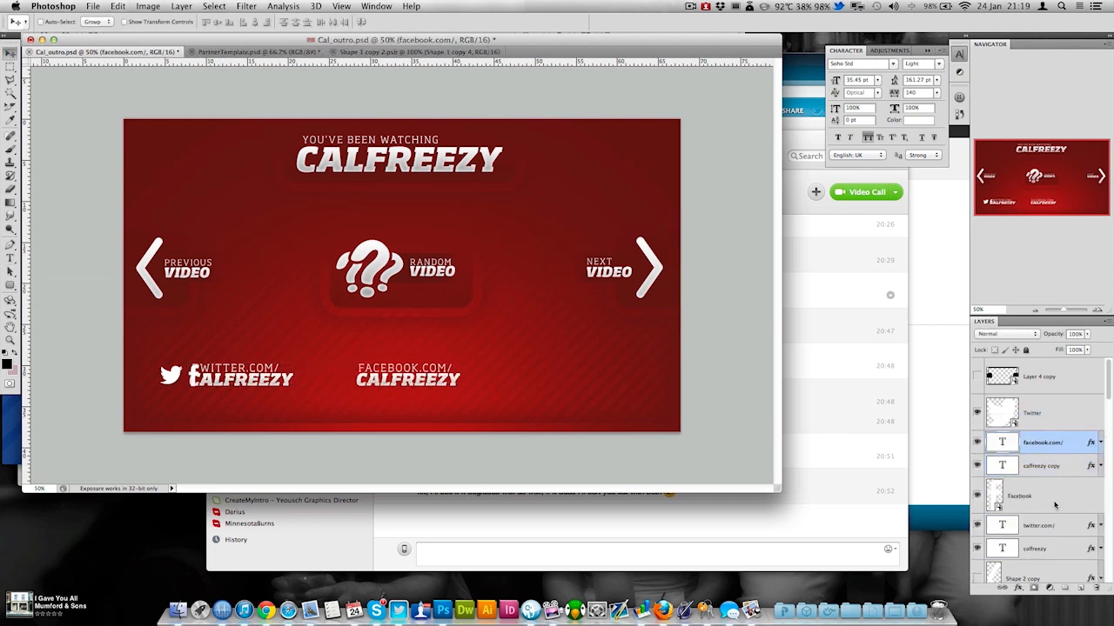
left_click(1019, 496)
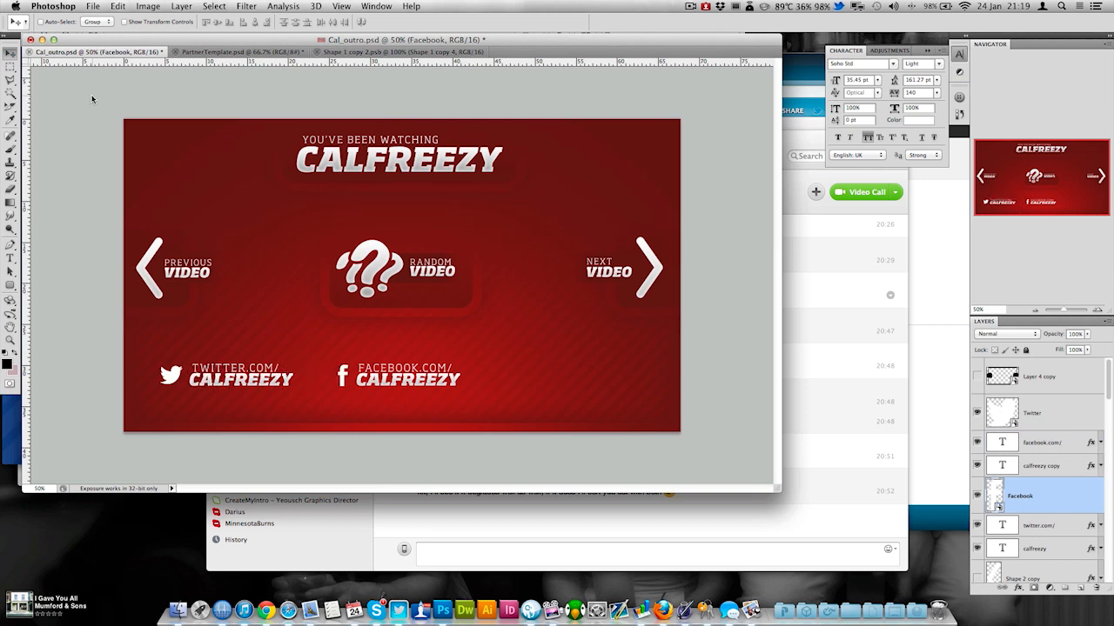
left_click(1032, 412)
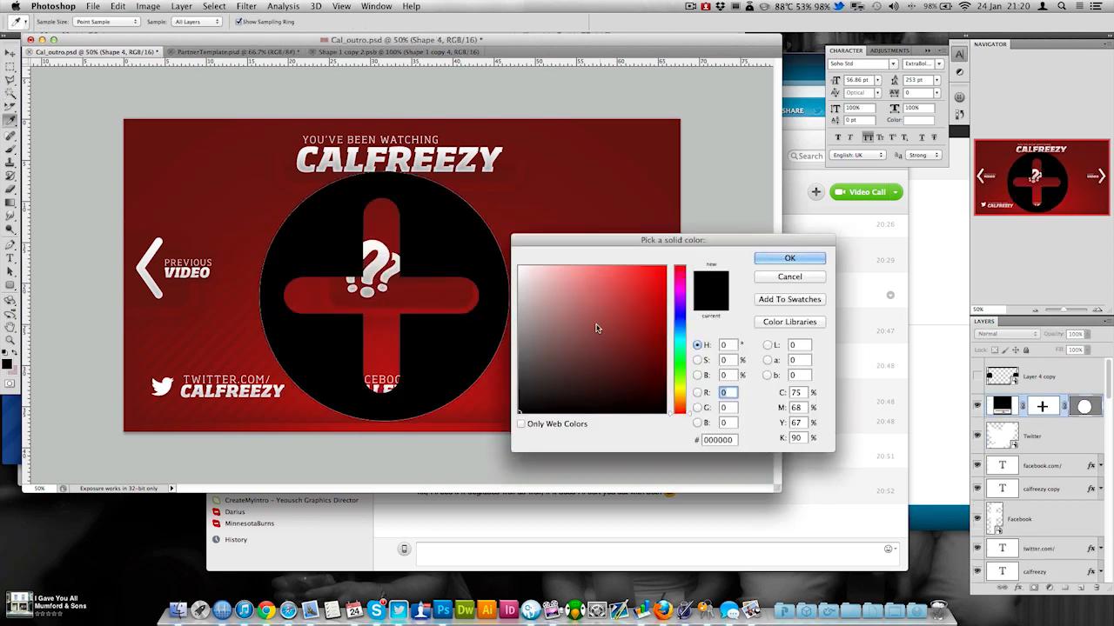
Make the plus-circle white, remove its vector mask, and label it MAKE SURE YOU SUBSCRIBE
left_click(788, 258)
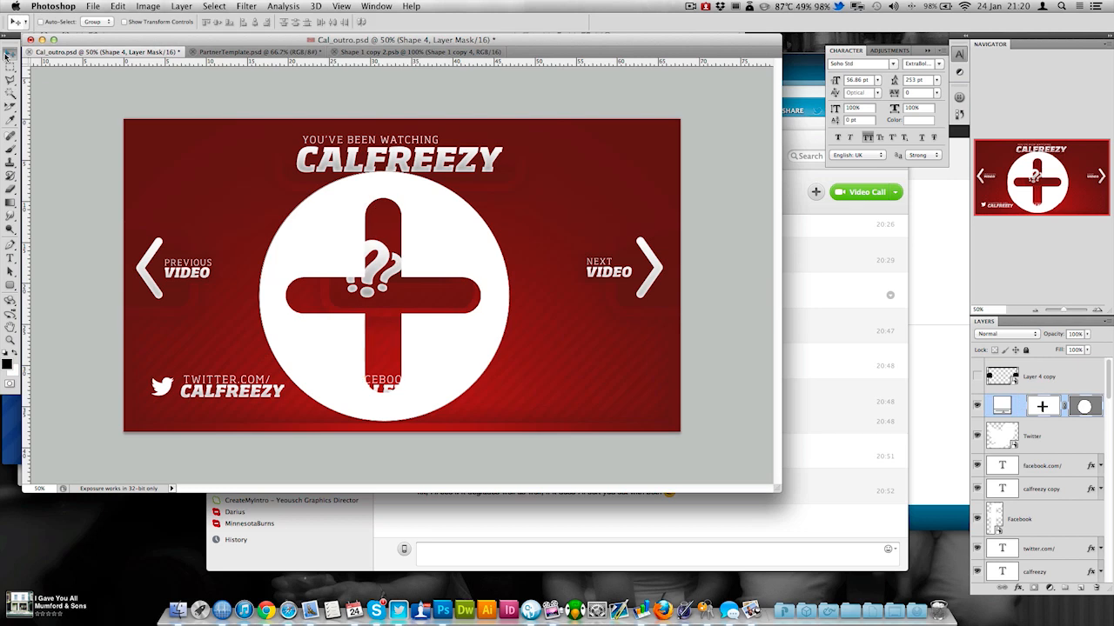
right_click(1085, 405)
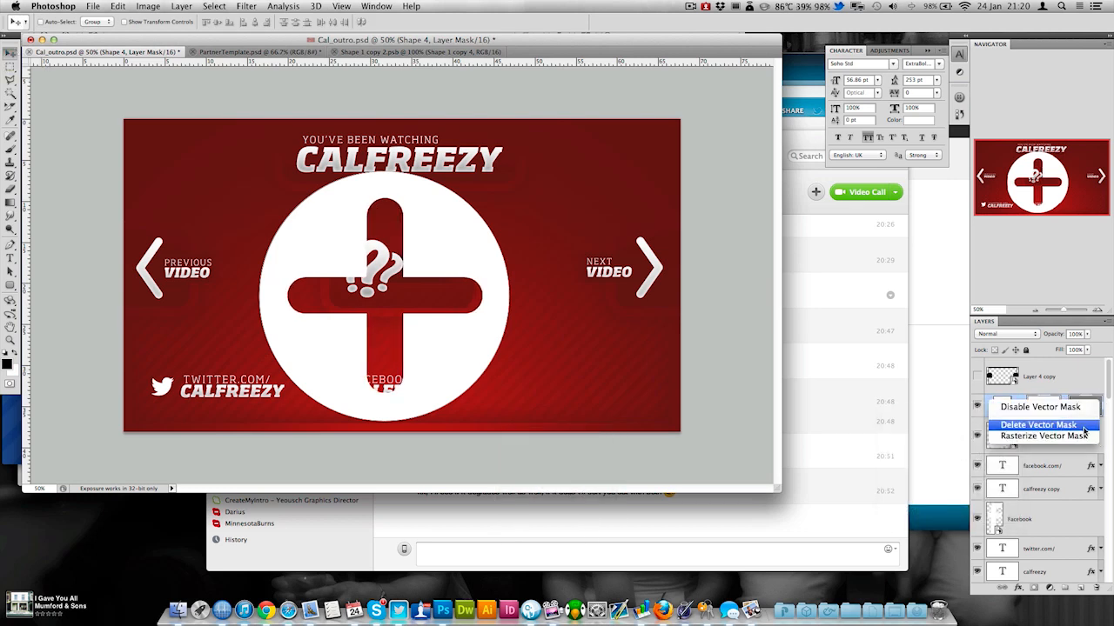
left_click(1036, 425)
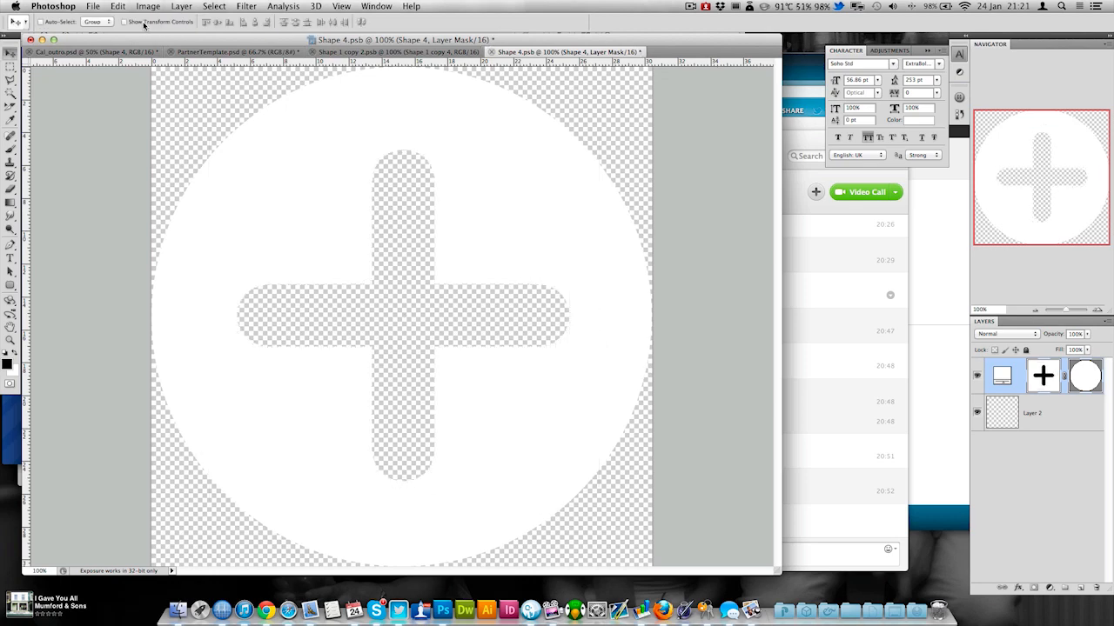
left_click(83, 52)
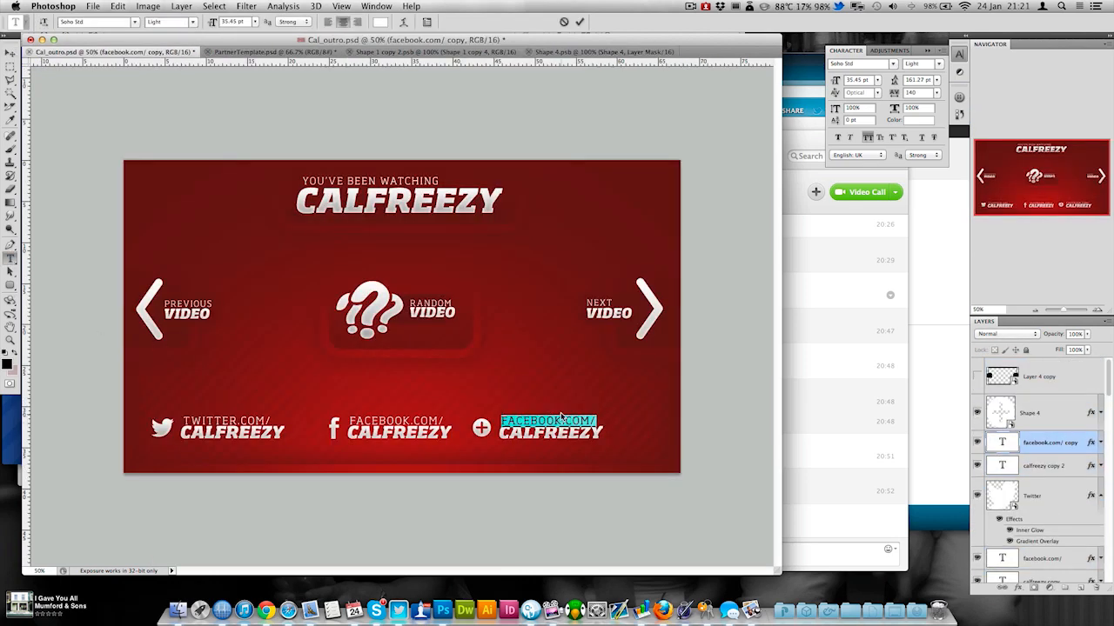
type("MAKE SURE YOU")
left_click(551, 432)
type("SUBSCRIBE")
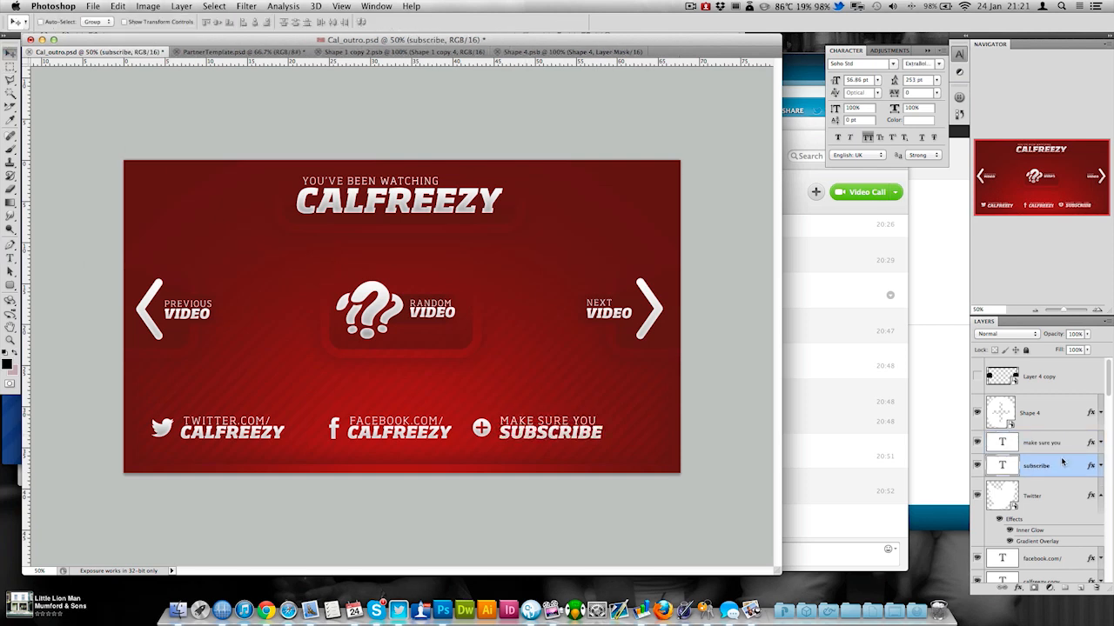
Draw a near-black bottom bar behind the links and tint it deep red with Color Overlay
left_click(1030, 413)
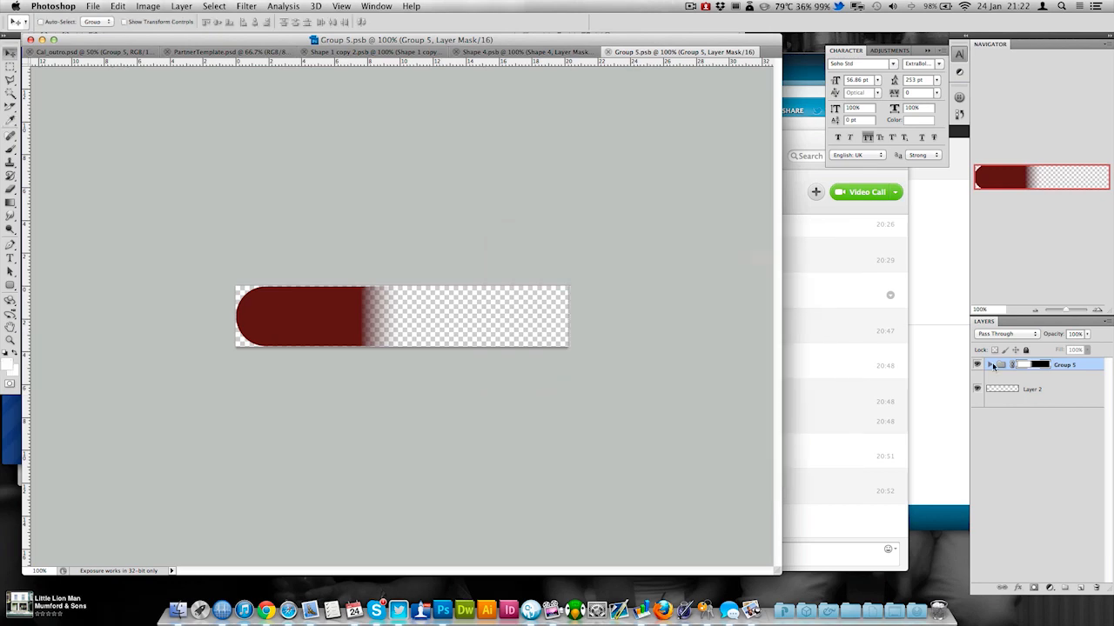
left_click(87, 51)
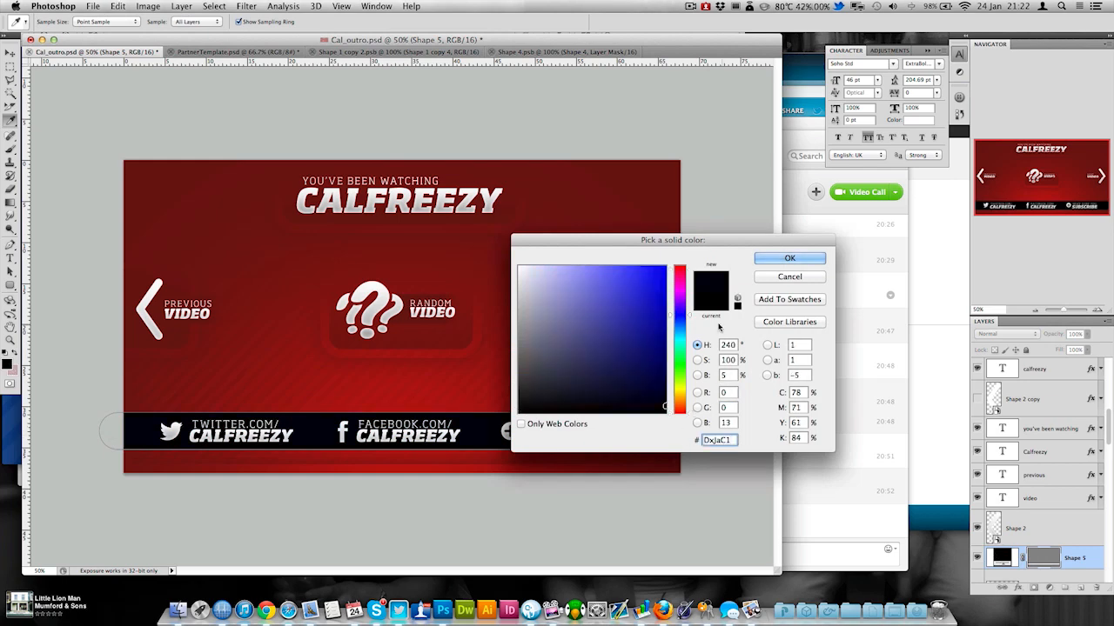
left_click(788, 258)
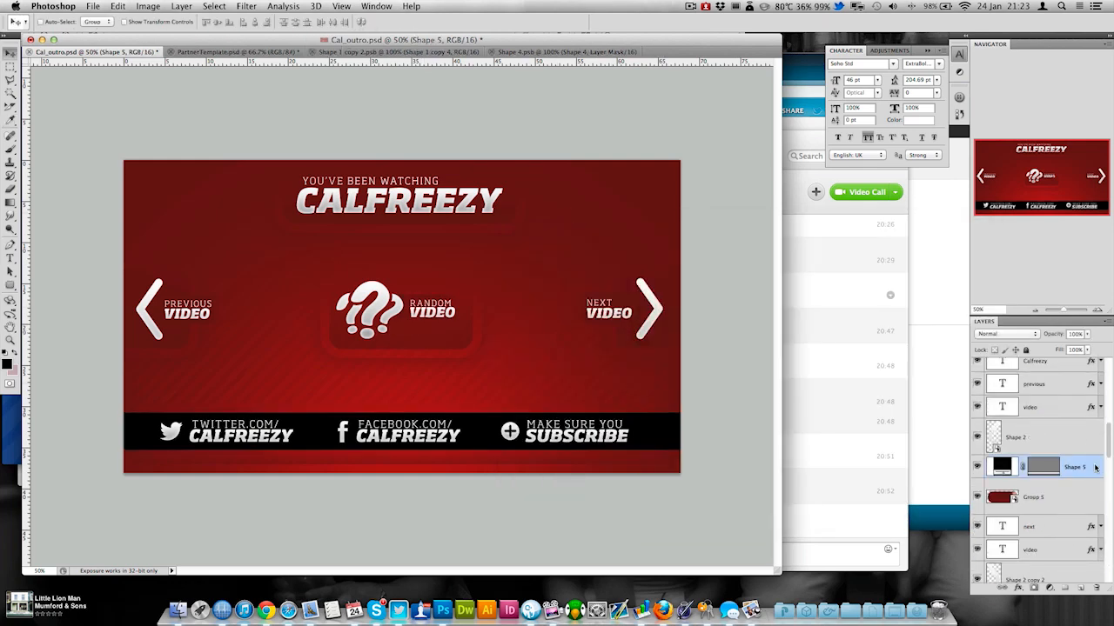
left_click(1099, 467)
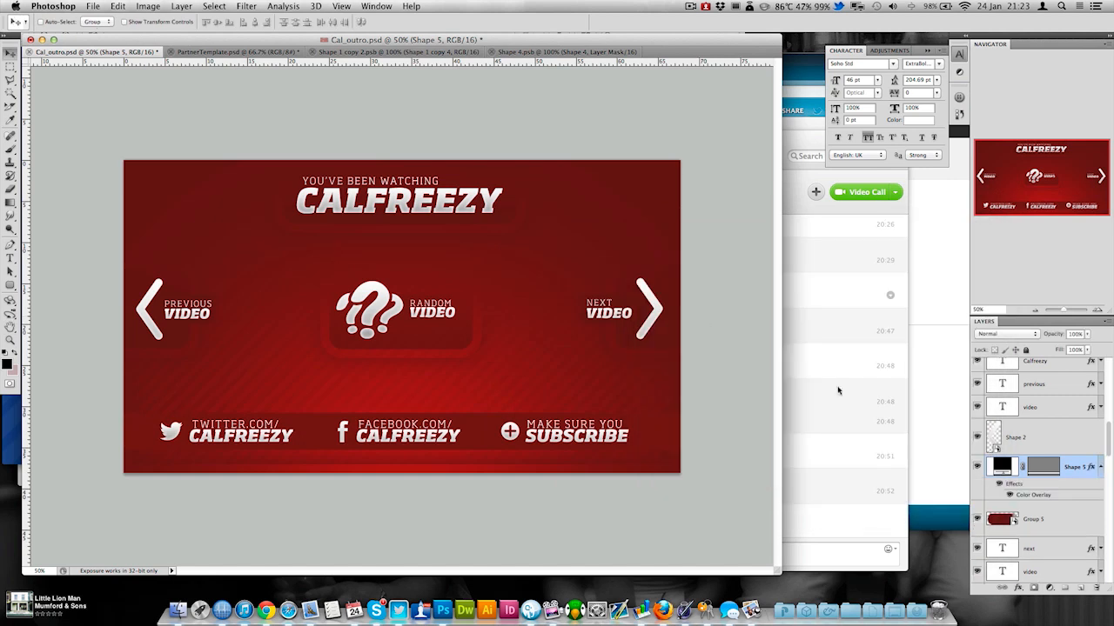